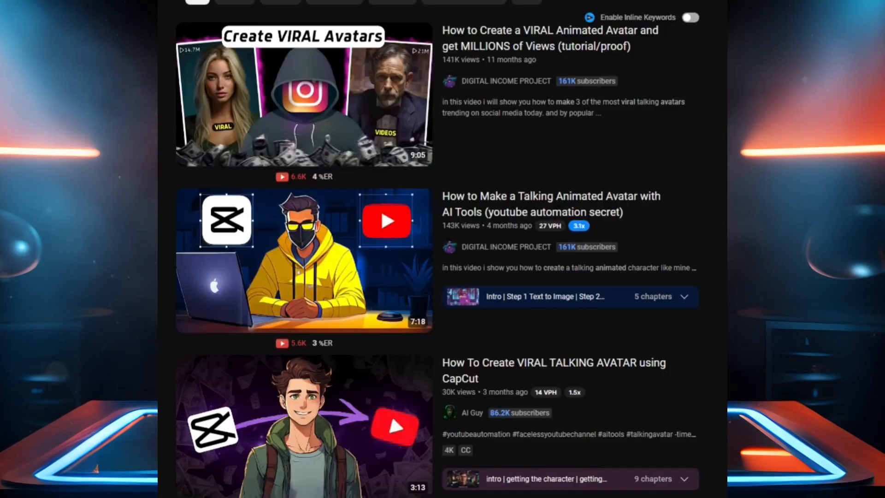
# Scroll through the Character Animator product page, then start the free download.
pyautogui.scroll(-3)
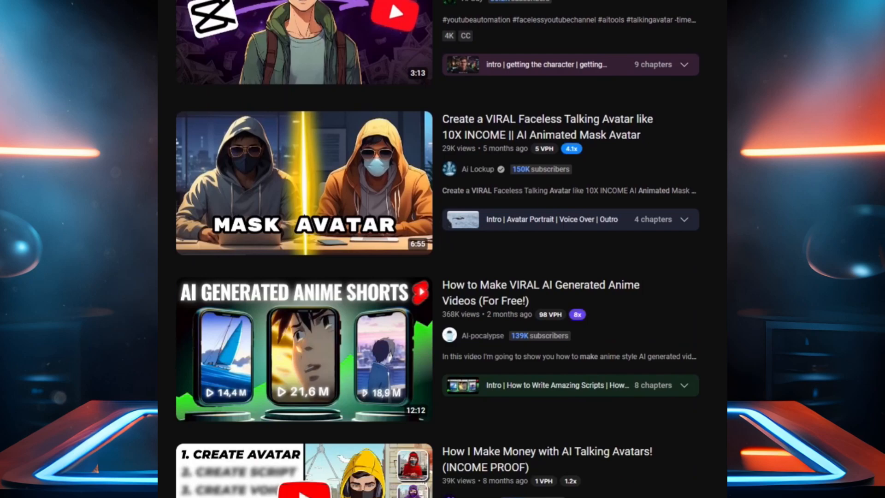
pyautogui.scroll(-3)
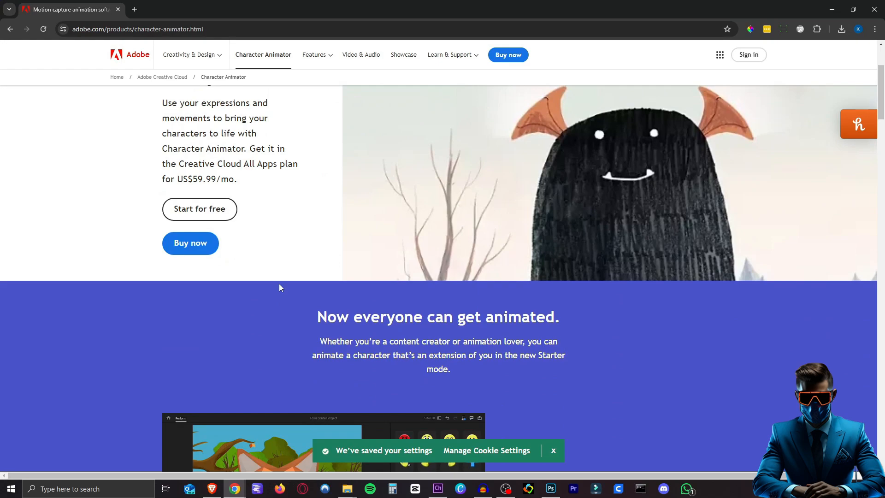
pyautogui.scroll(-3)
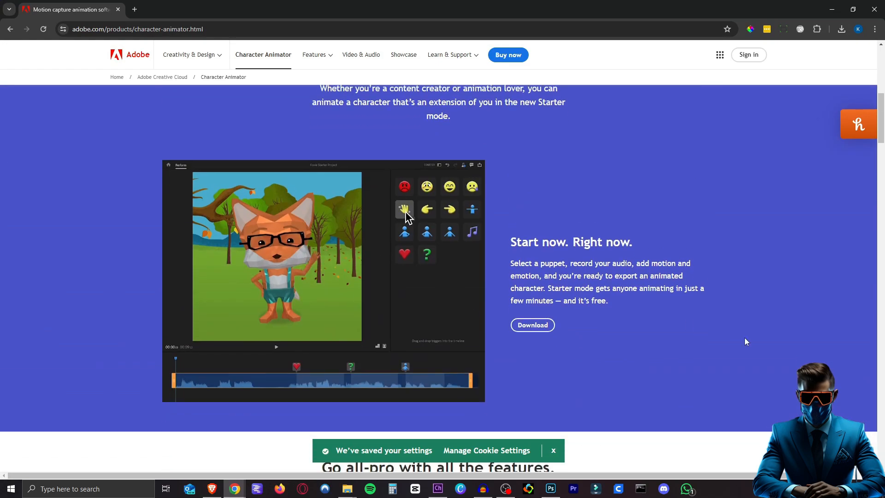
pyautogui.scroll(-3)
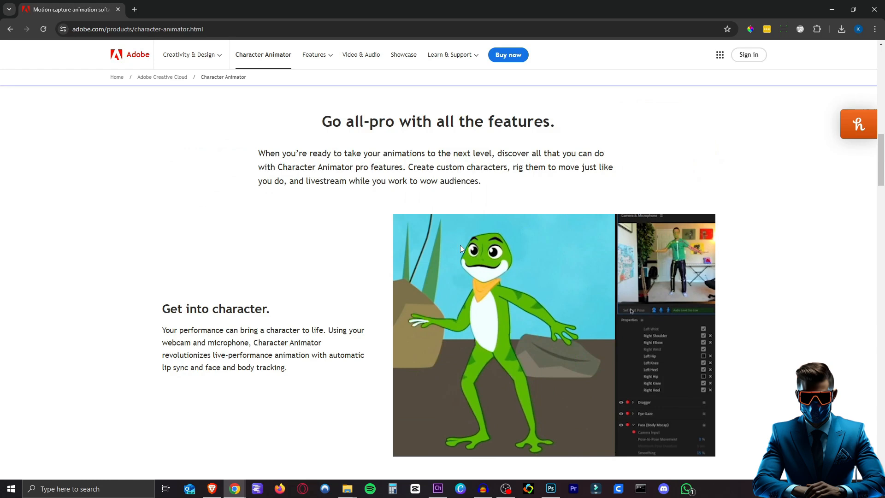
pyautogui.scroll(3)
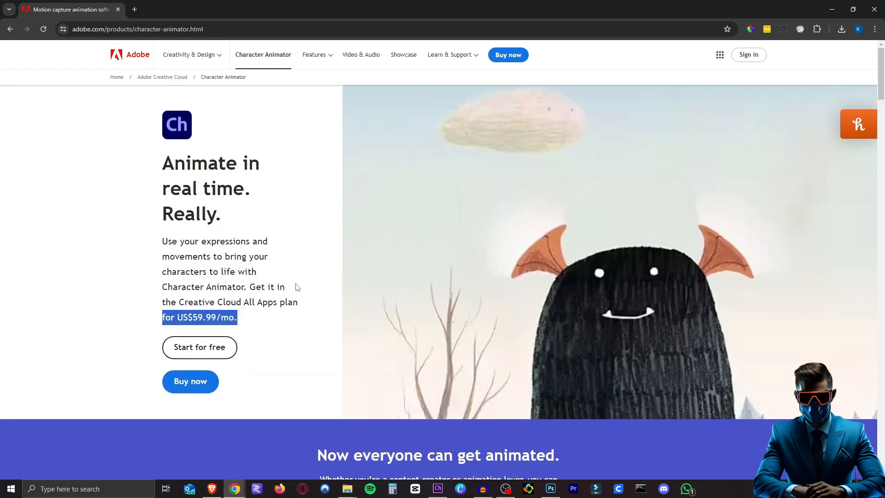
pyautogui.moveTo(199, 348)
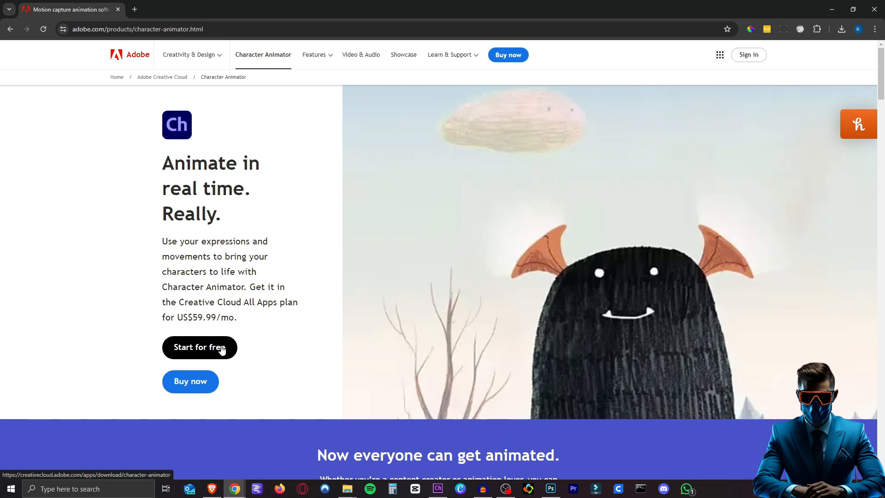
pyautogui.click(200, 347)
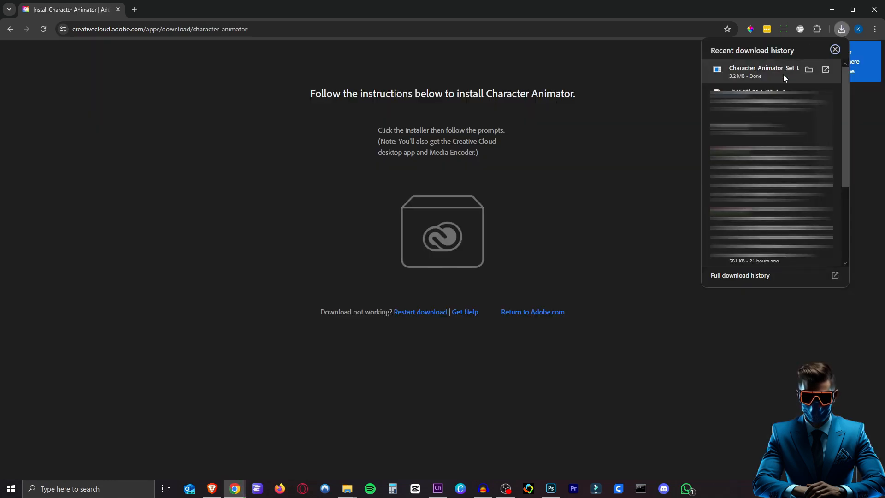
# Run the Character_Animator_Set-Up file from the browser's download history.
pyautogui.click(835, 49)
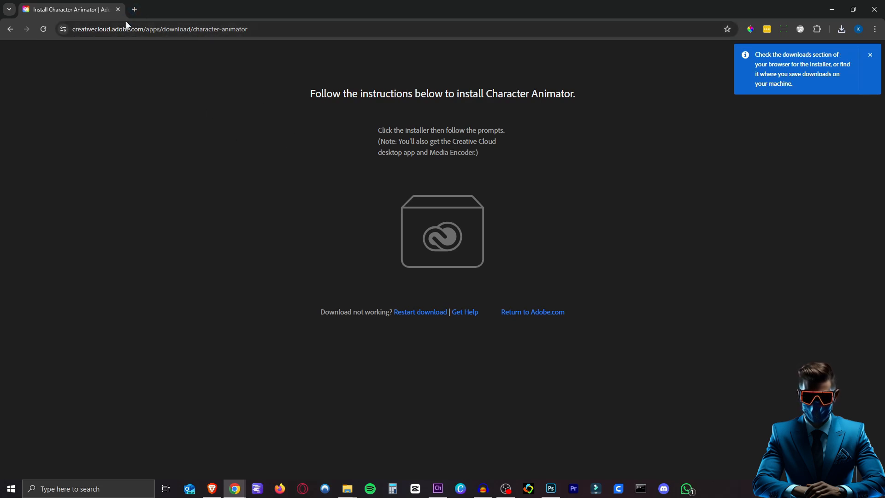
pyautogui.click(435, 492)
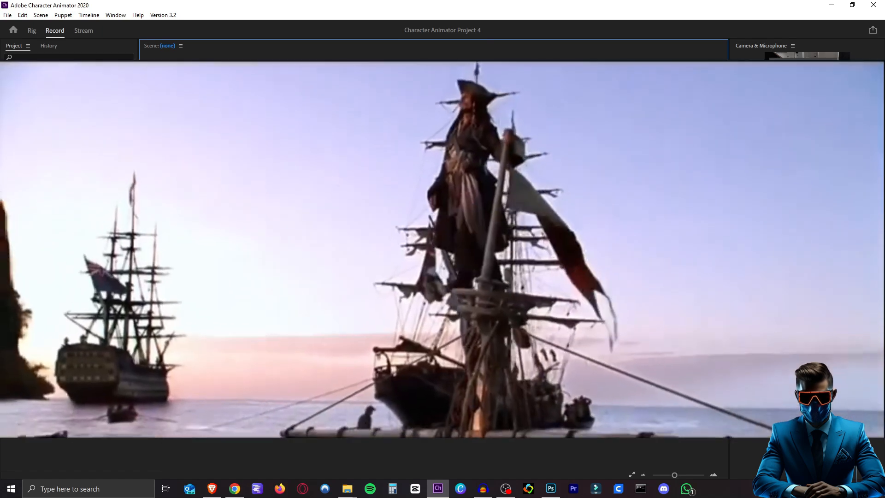
# Return to the Home screen and scroll down to the Example Puppets grid.
pyautogui.click(12, 30)
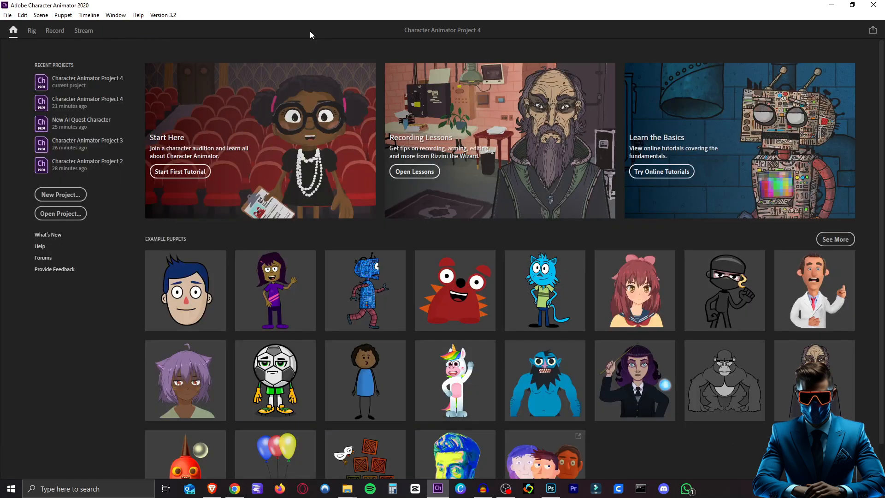
pyautogui.moveTo(251, 6)
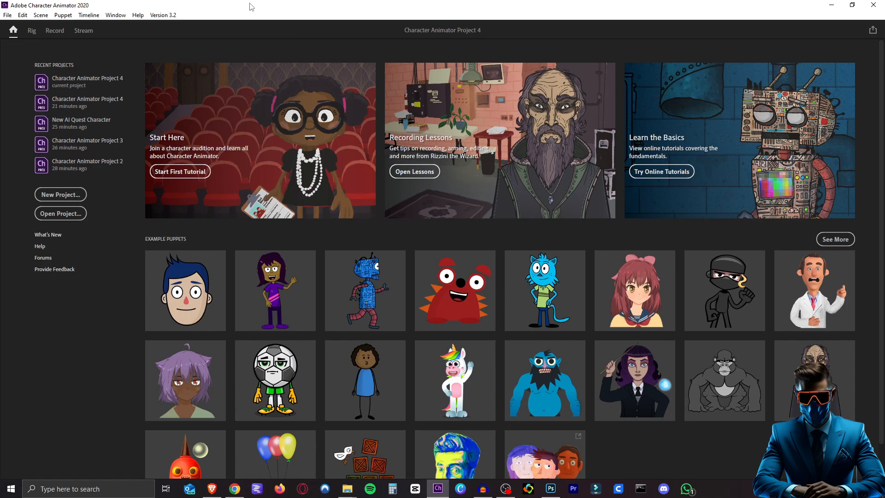
pyautogui.scroll(-3)
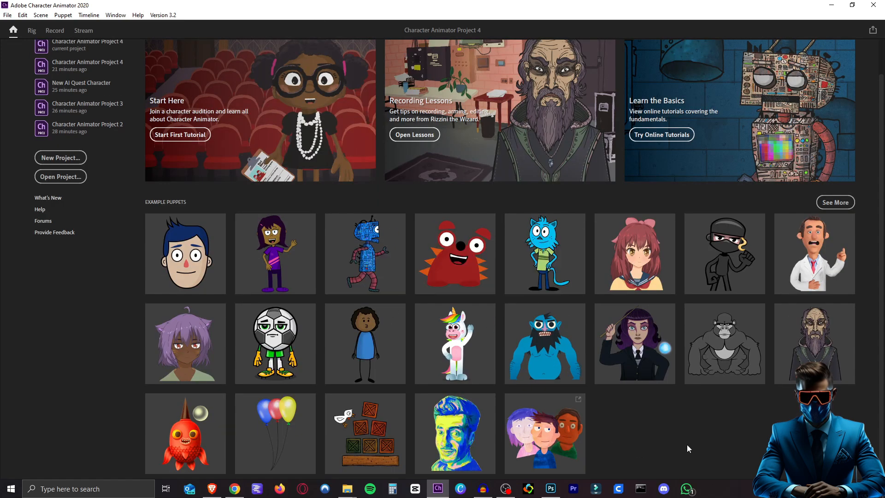
pyautogui.moveTo(835, 202)
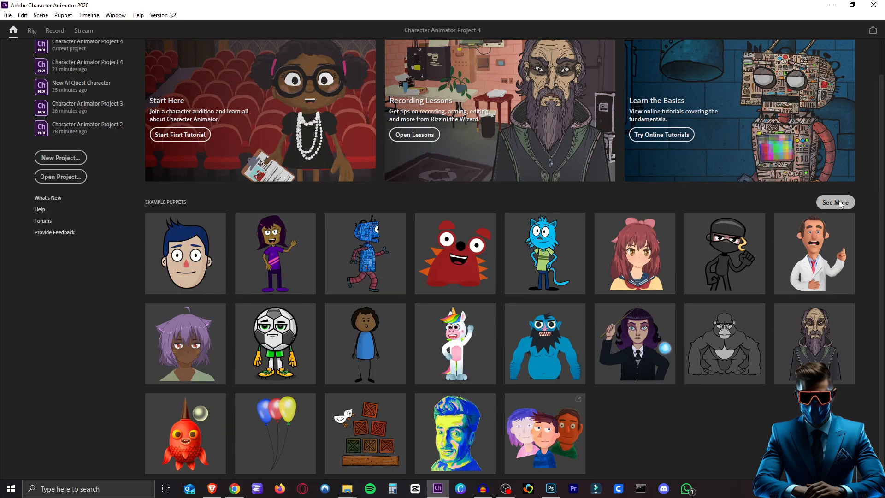
# Browse the online example puppets pages, including the Starter mode puppets page.
pyautogui.click(834, 202)
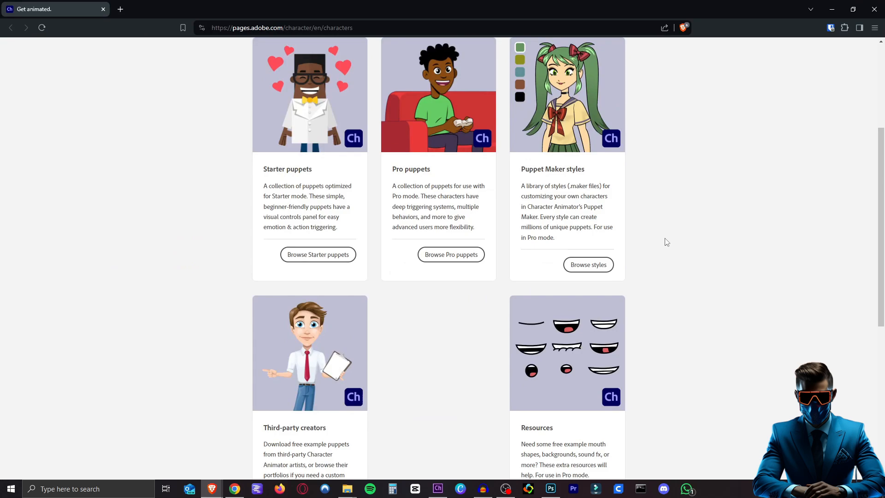
pyautogui.scroll(3)
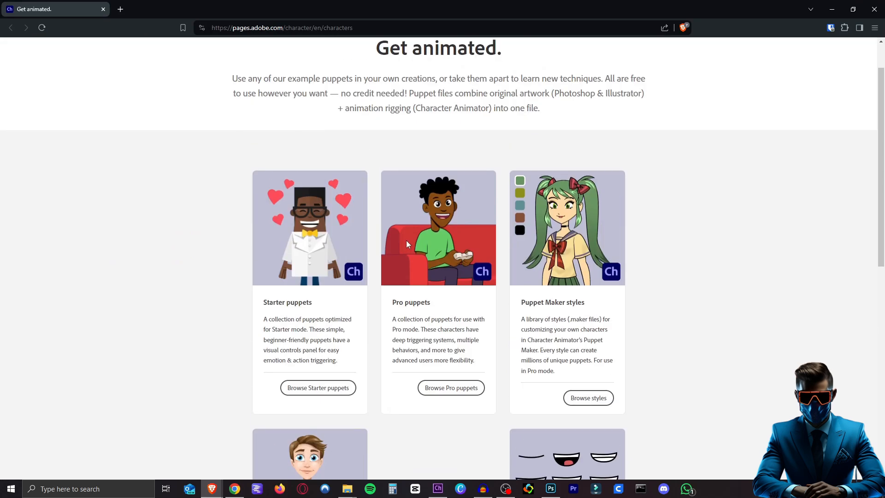
pyautogui.click(317, 388)
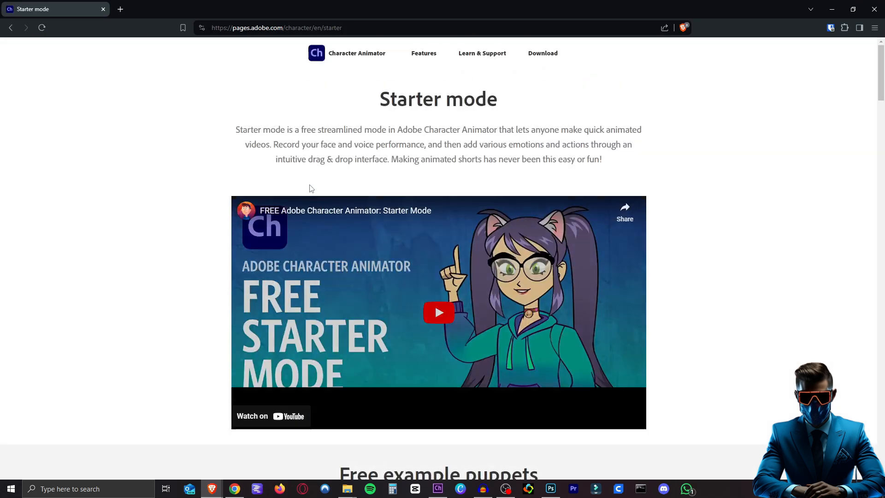
pyautogui.scroll(-3)
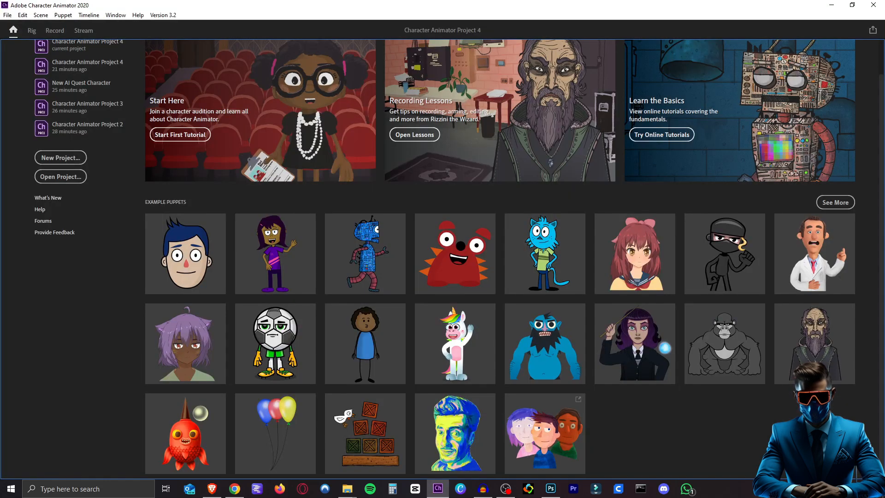
pyautogui.moveTo(93, 306)
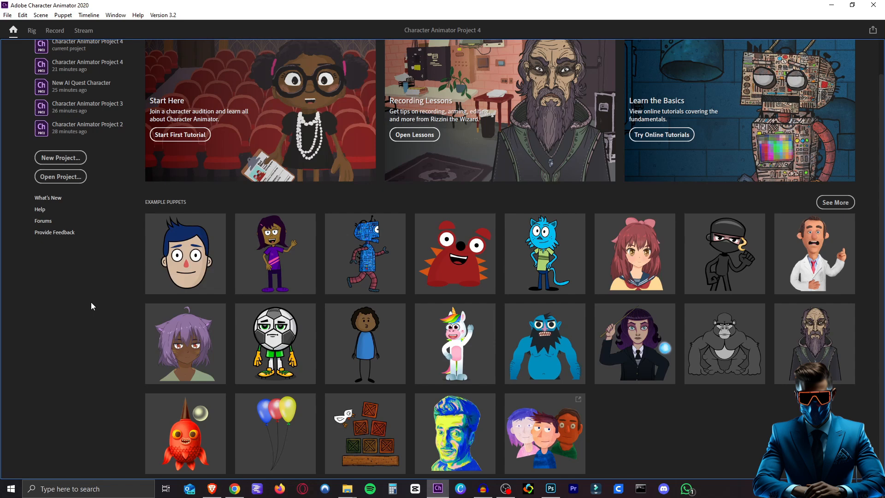
pyautogui.moveTo(185, 253)
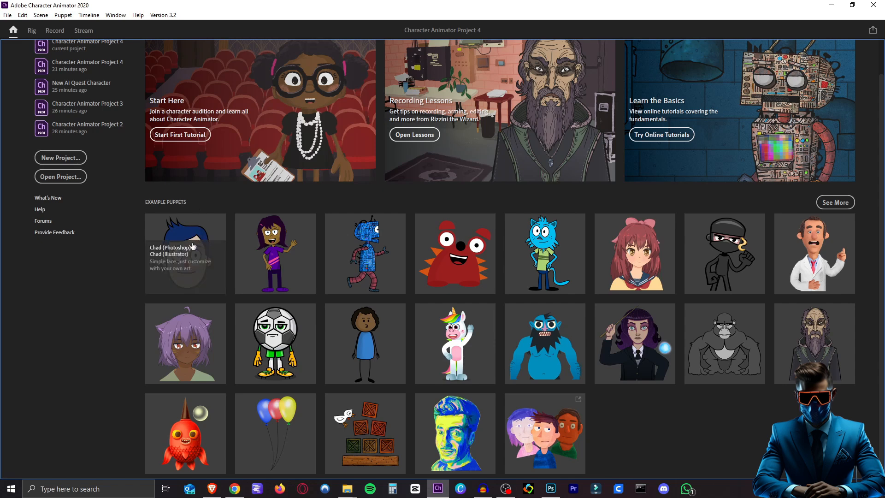
pyautogui.moveTo(199, 207)
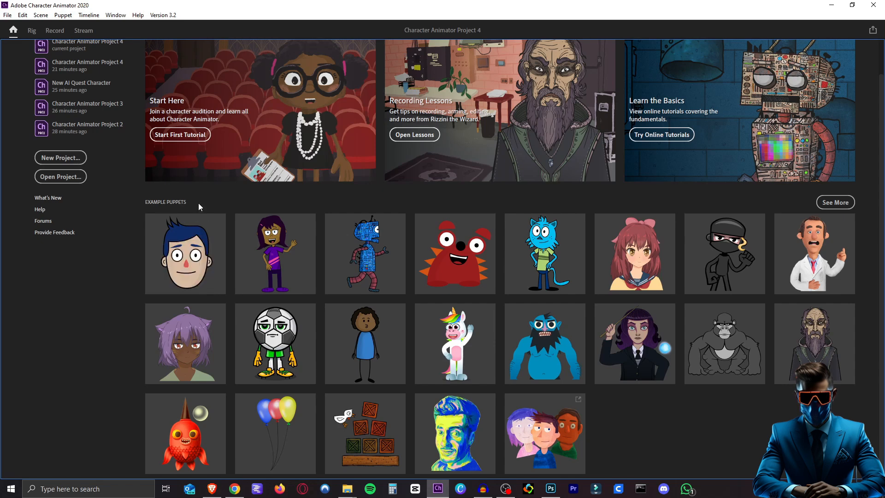
# Open the Chad (Photoshop) puppet and use Edit Original to open its artwork in Photoshop.
pyautogui.click(55, 30)
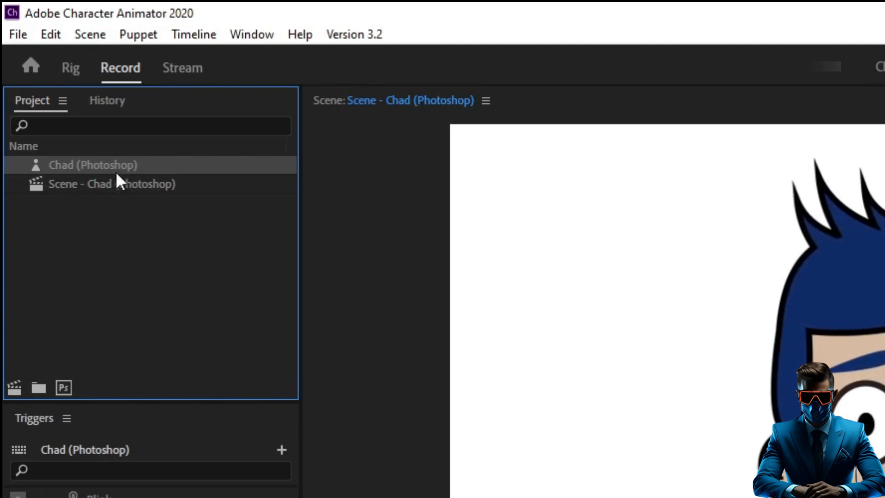
pyautogui.moveTo(63, 388)
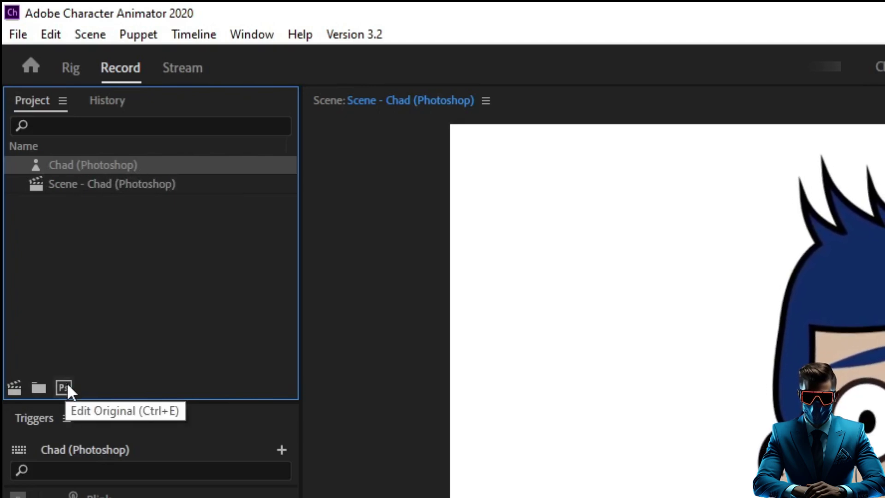
pyautogui.click(62, 387)
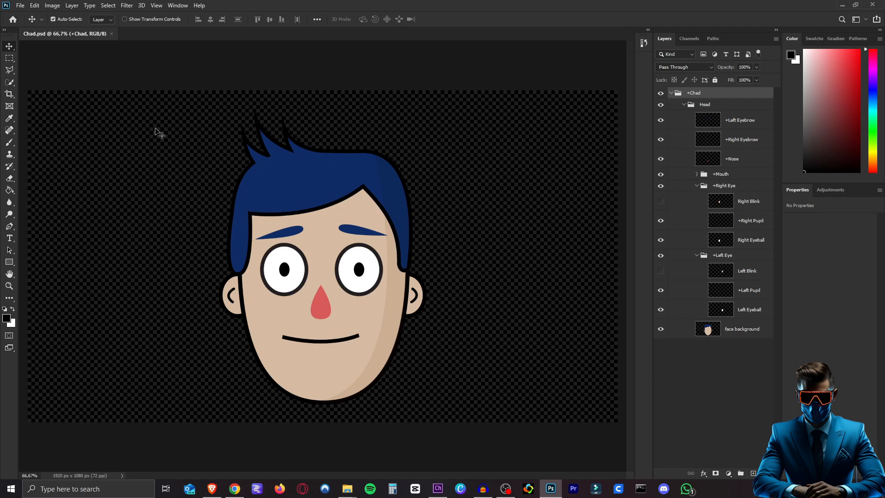
pyautogui.moveTo(287, 246)
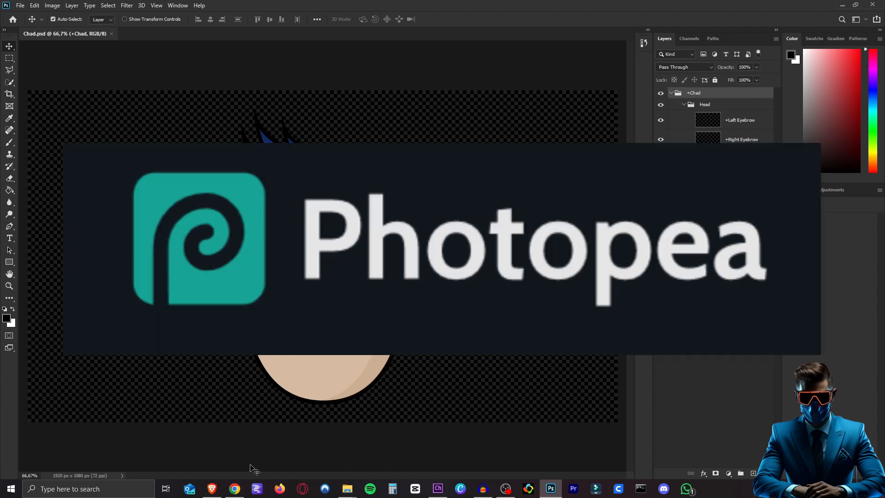
pyautogui.moveTo(256, 447)
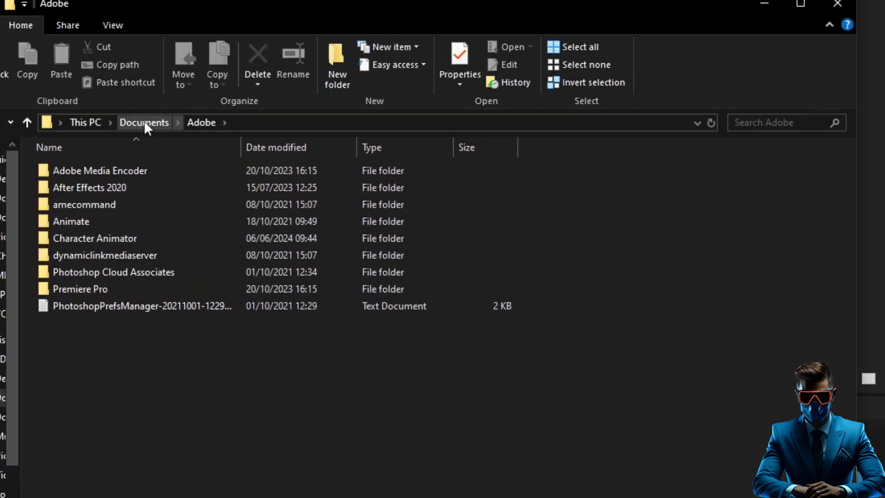
# Find Chad.psd in Character Animator Project 4's Gathered Media folder, then close Explorer.
pyautogui.doubleClick(94, 238)
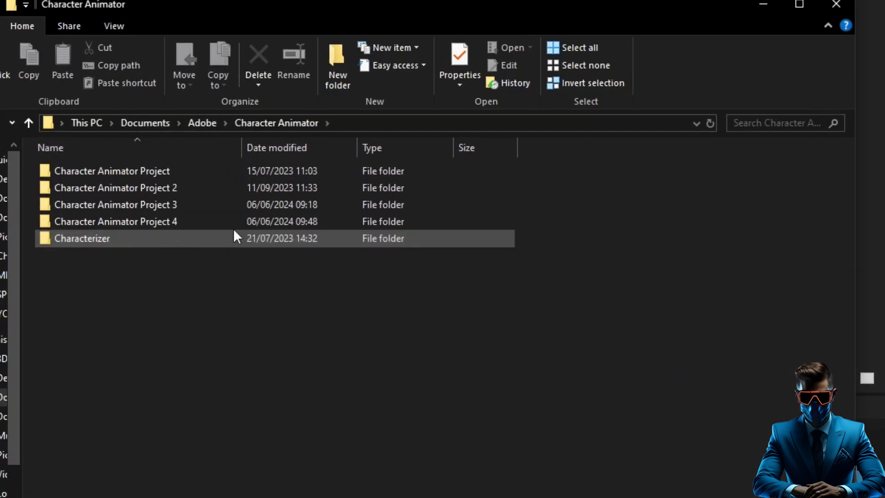
pyautogui.click(115, 222)
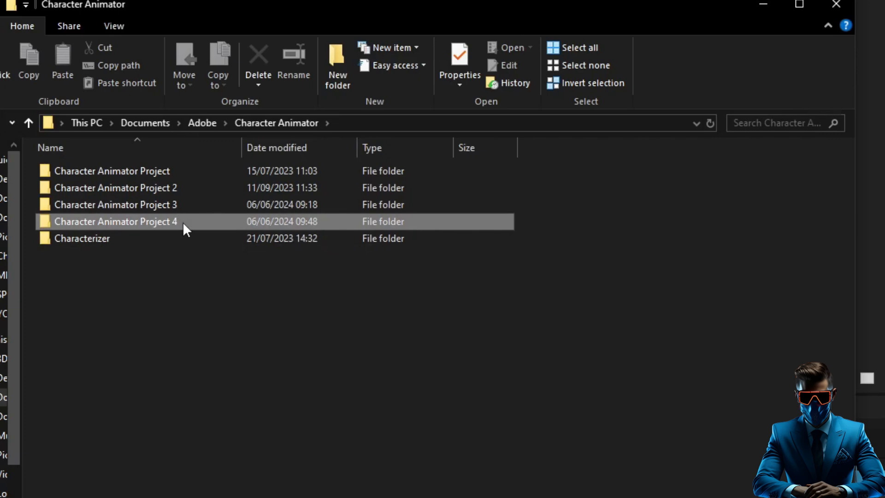
pyautogui.doubleClick(116, 221)
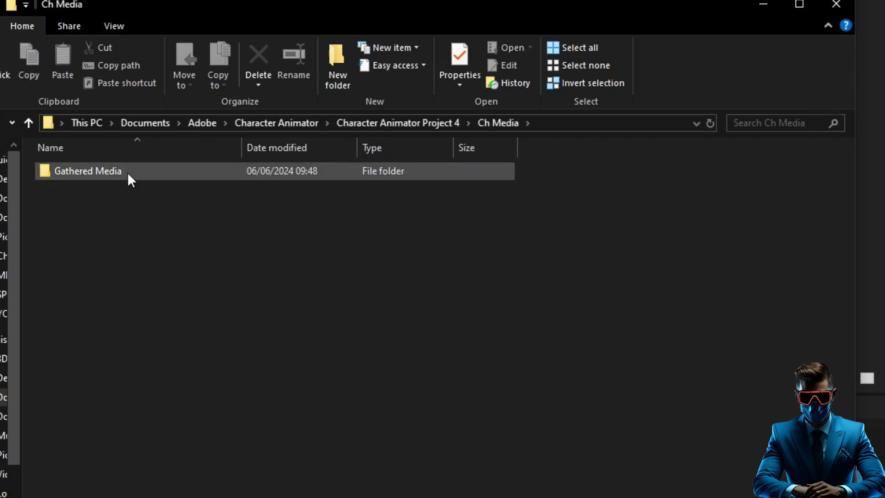
pyautogui.doubleClick(88, 171)
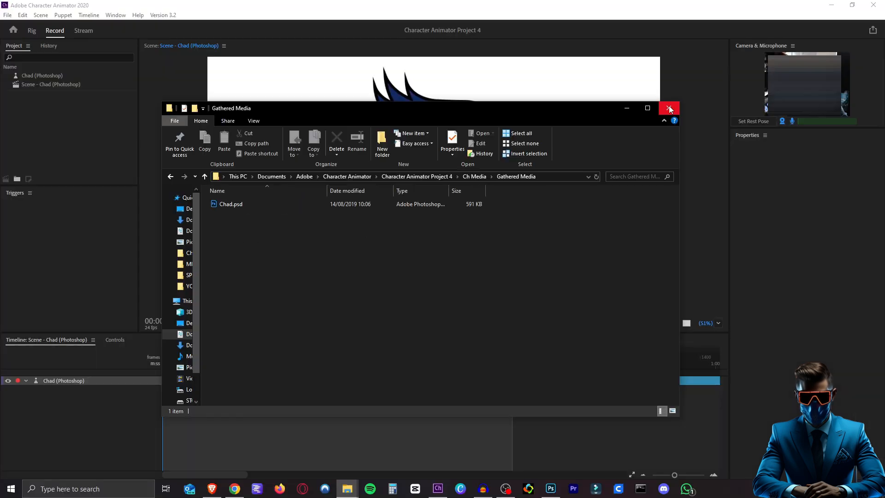
pyautogui.click(669, 109)
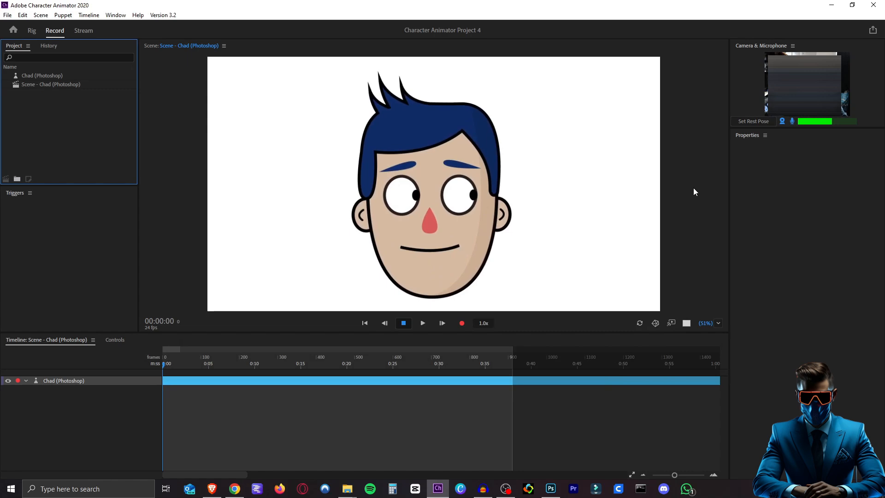
pyautogui.click(550, 488)
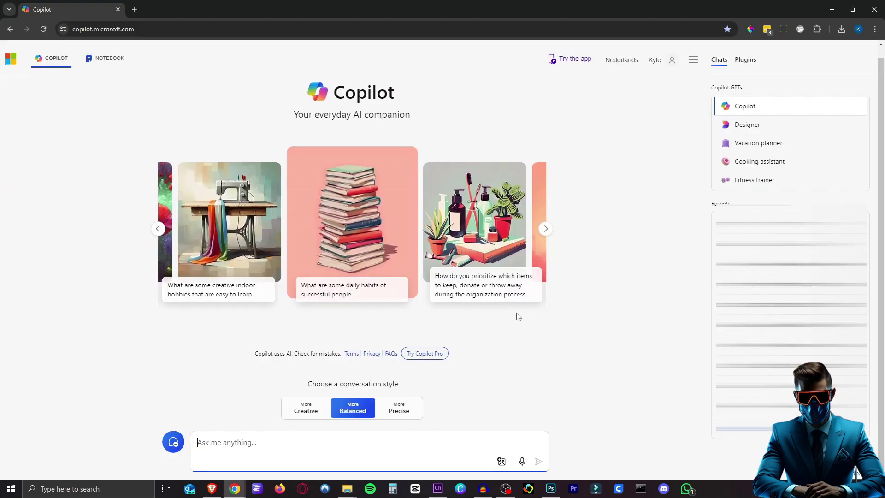
pyautogui.moveTo(146, 402)
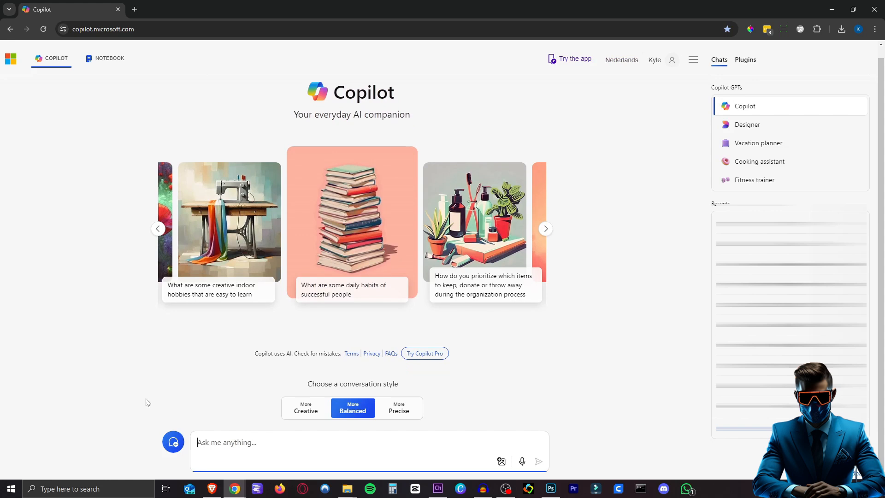
pyautogui.moveTo(218, 405)
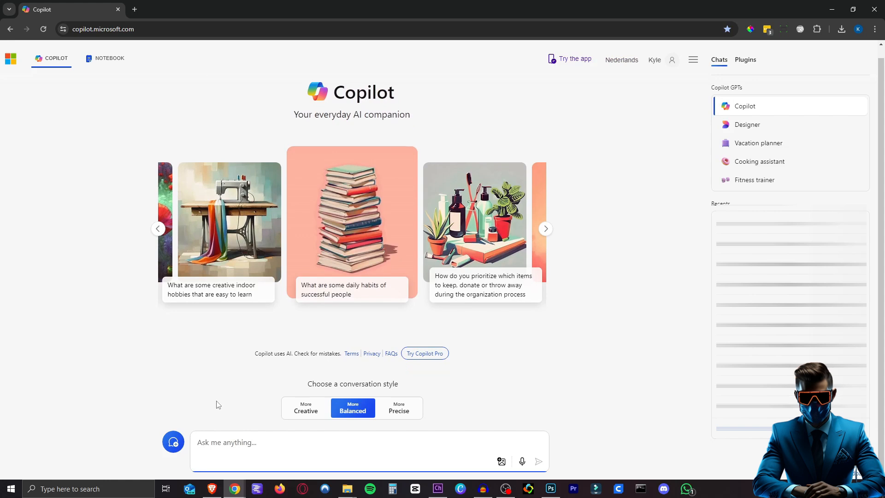
# Ask Copilot for an image of a handsome man at a desk with sunglasses and black facemask.
pyautogui.write('create an image of a handsome man sitting behind a desk, sunglasses, black facemask, facing the viewer')
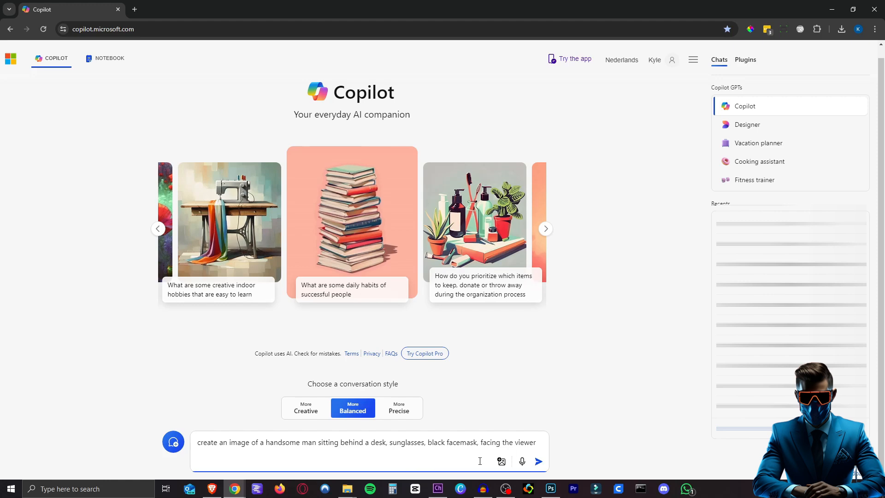
pyautogui.click(537, 461)
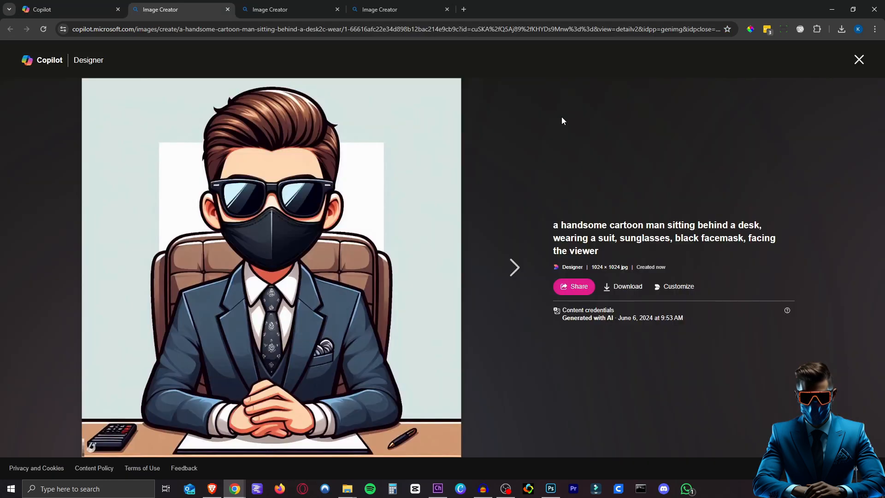
pyautogui.moveTo(554, 124)
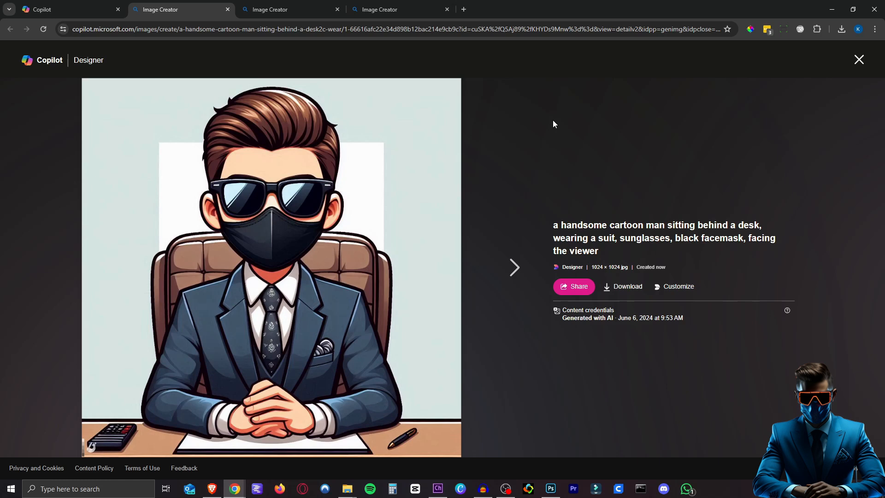
# Download the Designer cartoon of the masked man and open it in Photos.
pyautogui.click(622, 286)
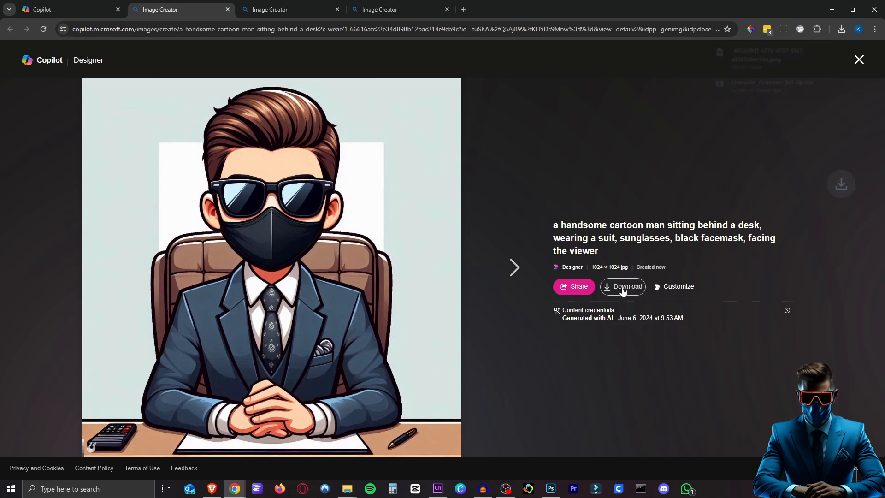
pyautogui.click(623, 286)
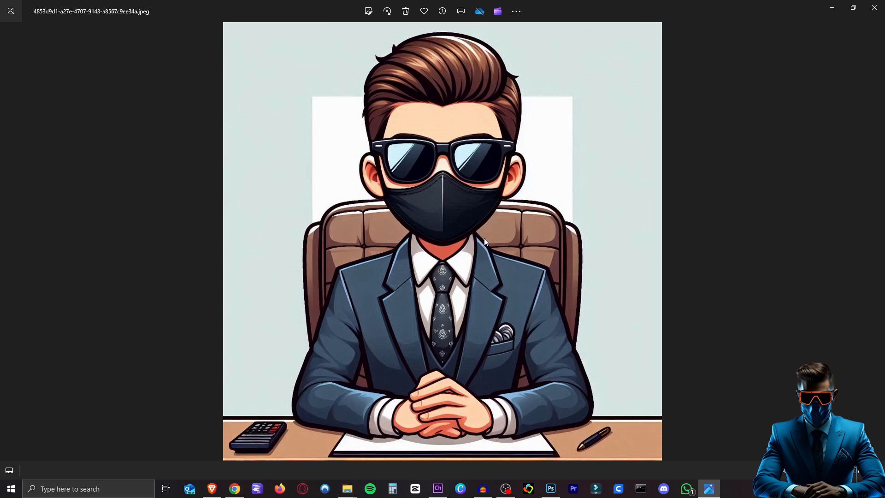
pyautogui.moveTo(473, 242)
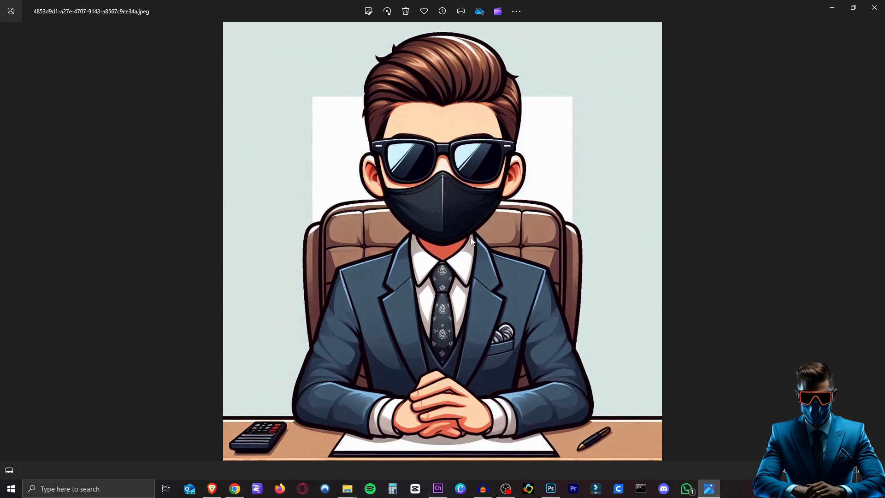
pyautogui.moveTo(483, 191)
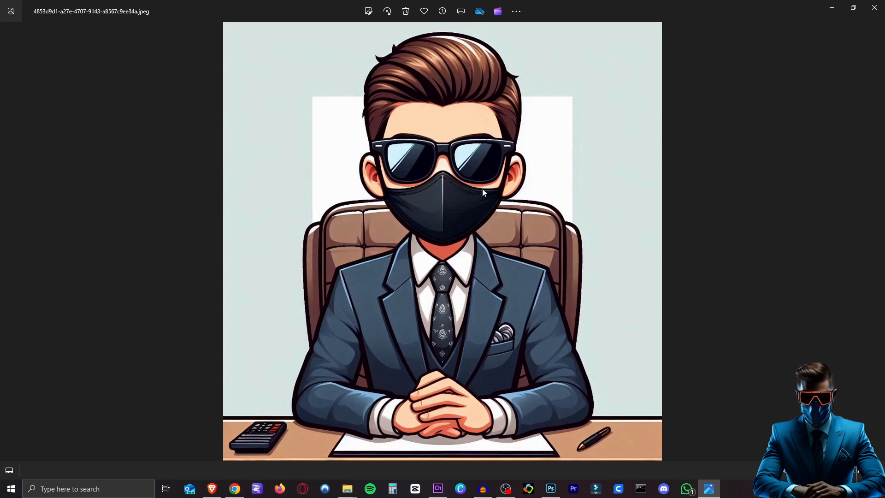
pyautogui.moveTo(516, 251)
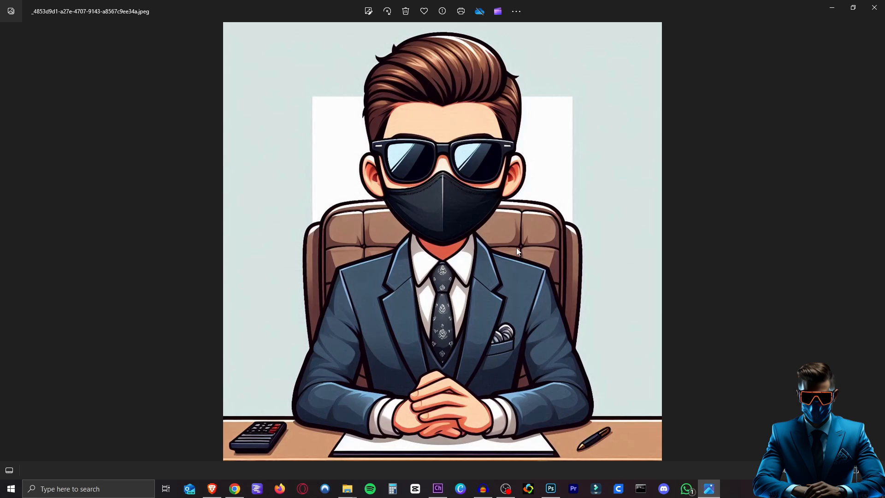
pyautogui.moveTo(554, 259)
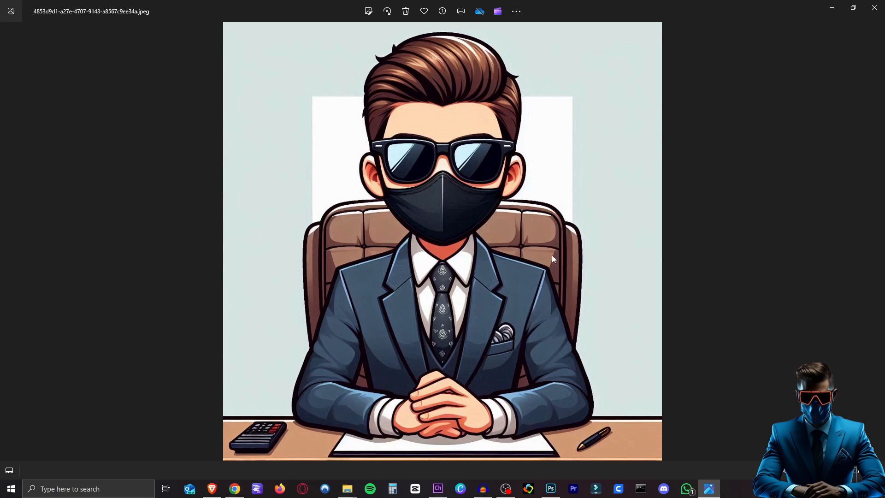
pyautogui.moveTo(820, 4)
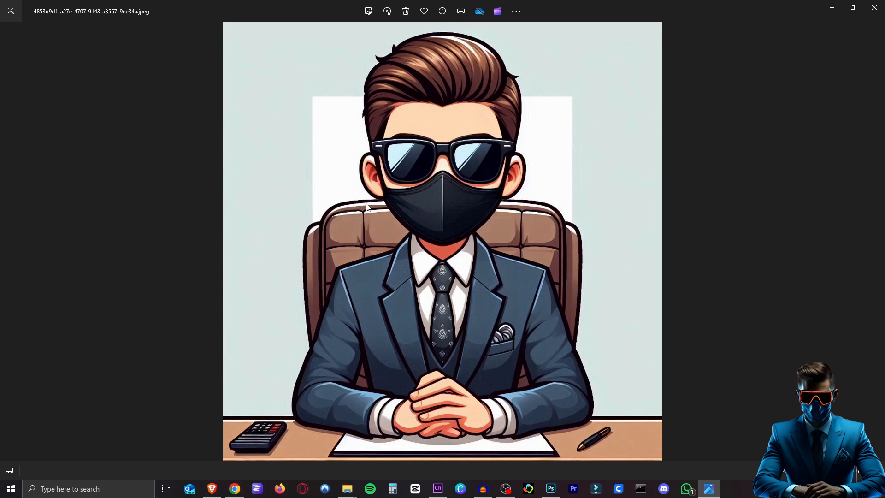
pyautogui.moveTo(873, 10)
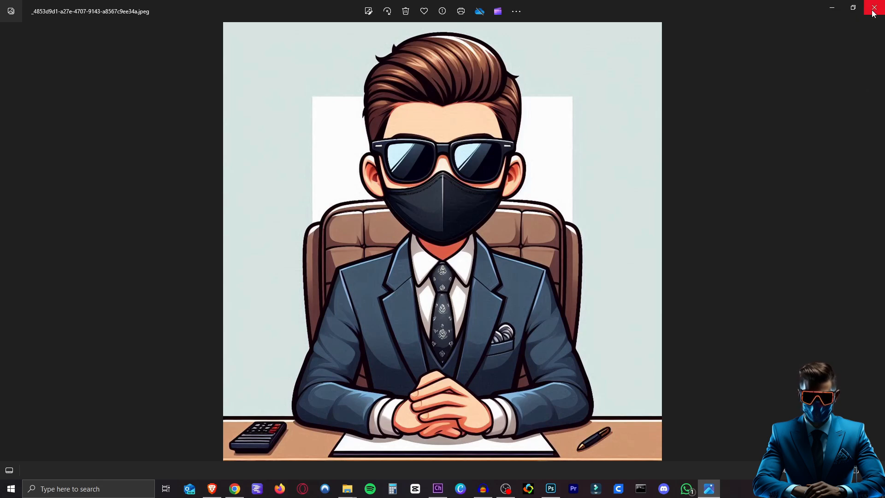
pyautogui.moveTo(458, 252)
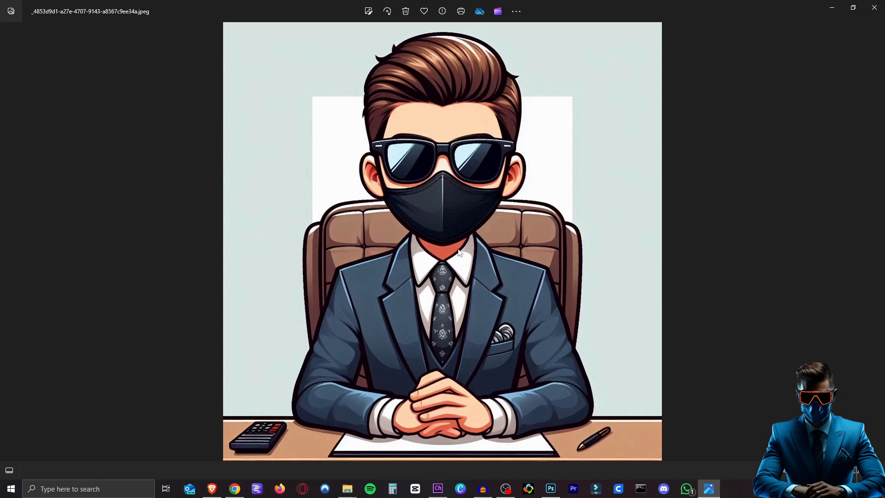
# Close the Photos viewer to return to Photoshop's blank 1920×1080 document.
pyautogui.click(549, 489)
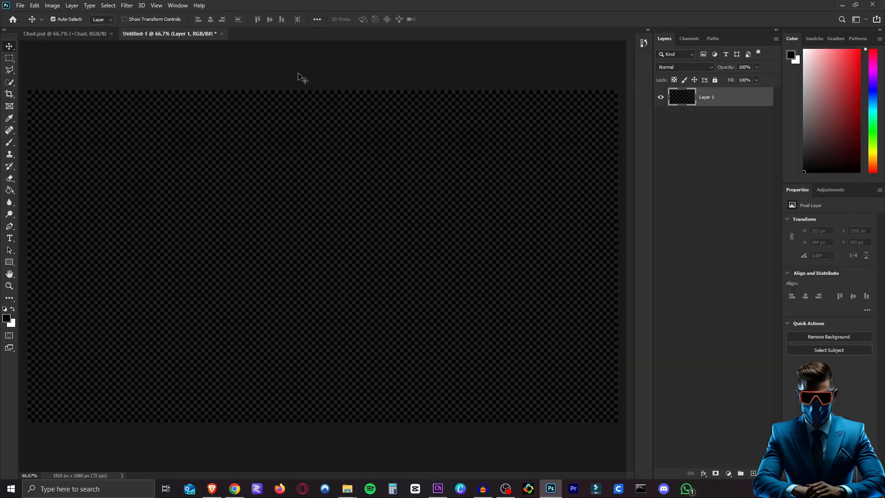
pyautogui.moveTo(402, 317)
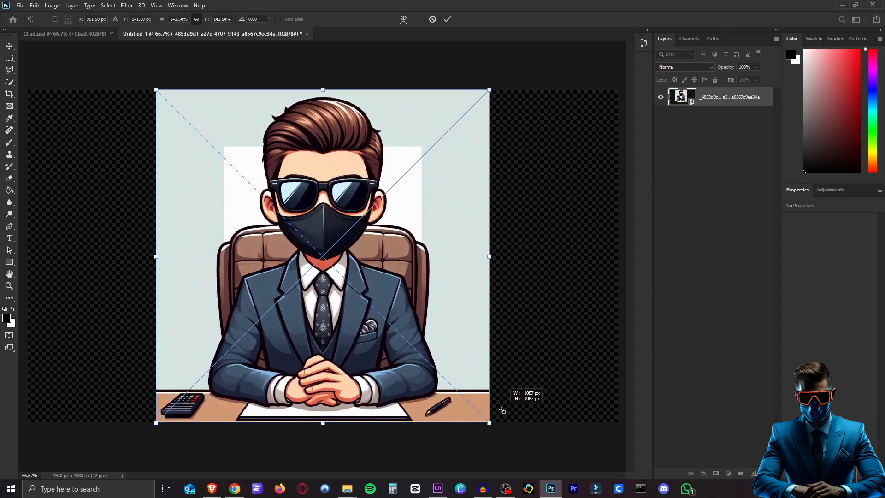
# Commit the placed image, copy the selected head via Layer Via Copy, and hide the original.
pyautogui.click(448, 18)
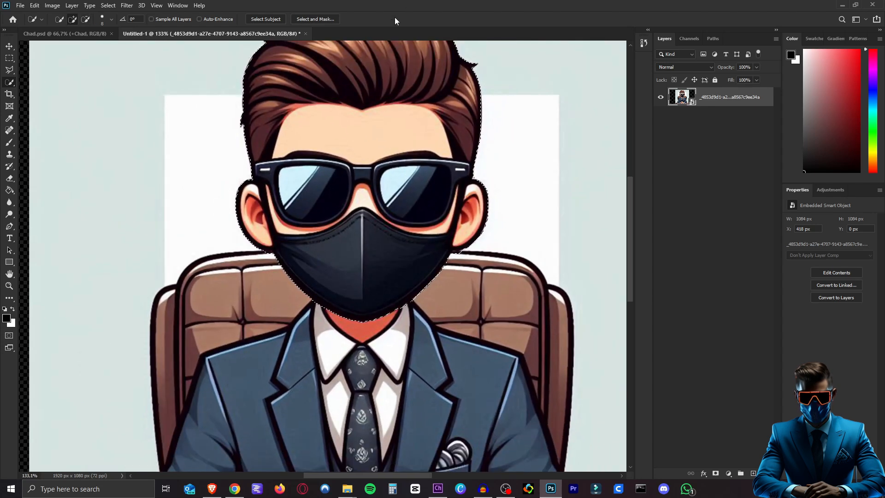
pyautogui.rightClick(395, 178)
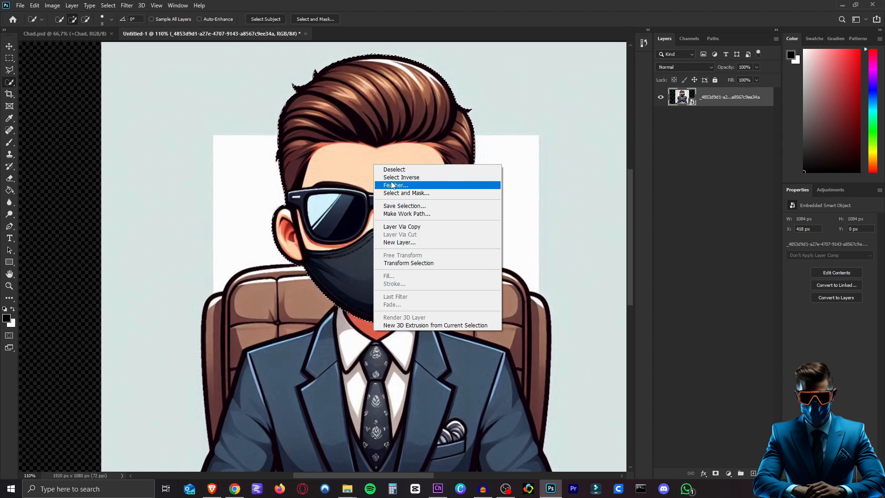
pyautogui.click(402, 226)
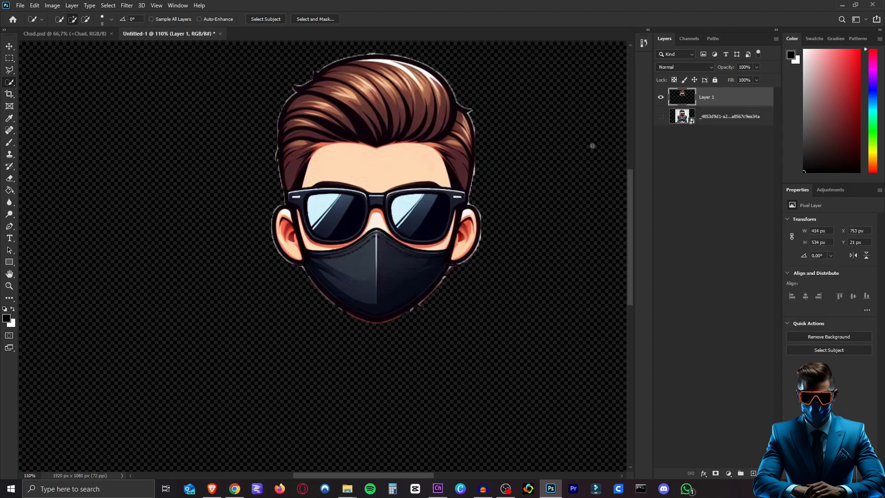
pyautogui.click(10, 47)
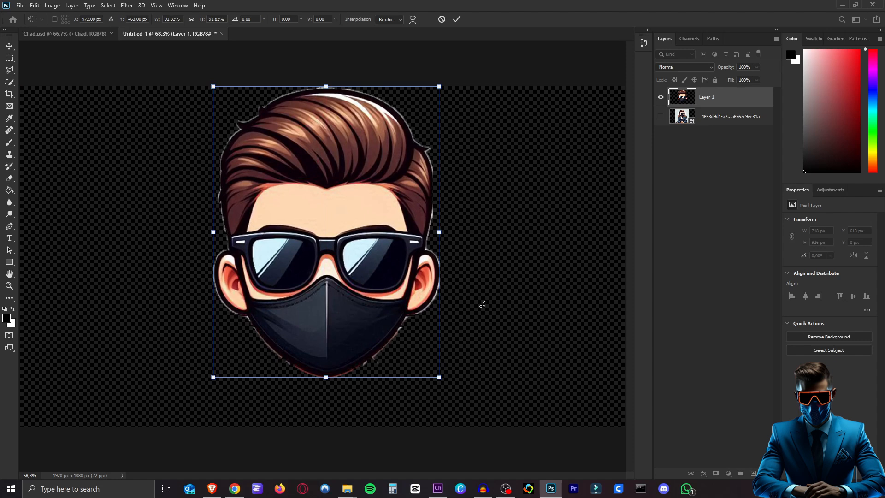
# Commit the enlarged head size and stretch the copied mask slightly taller.
pyautogui.click(456, 18)
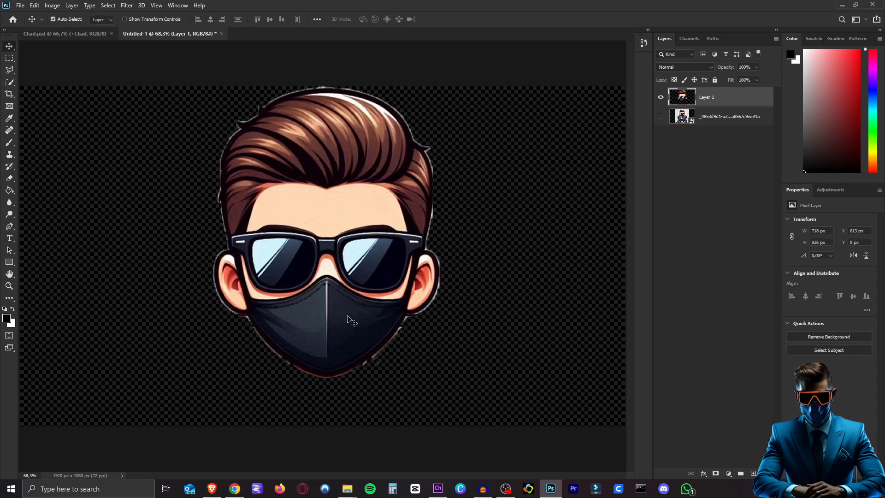
pyautogui.moveTo(343, 390)
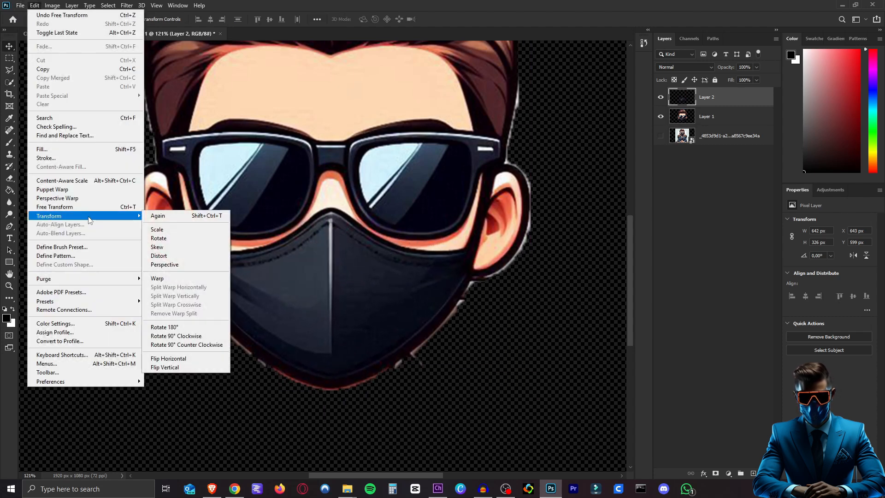
pyautogui.click(157, 229)
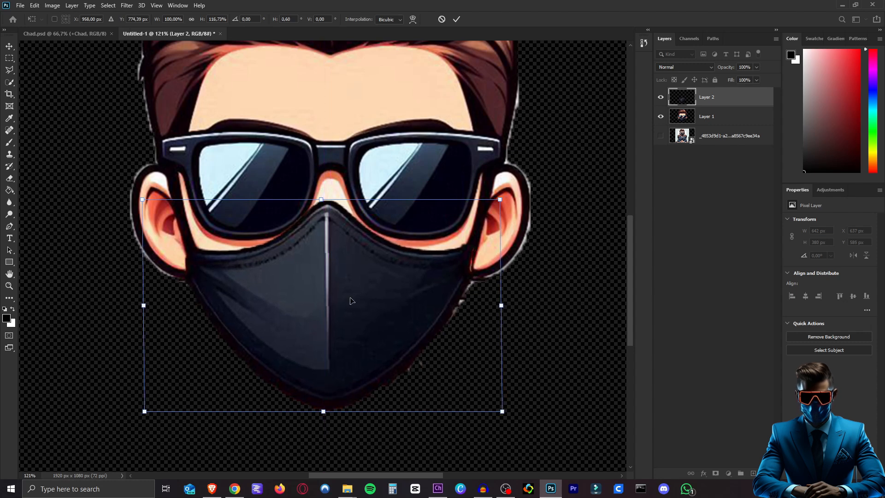
pyautogui.moveTo(323, 333)
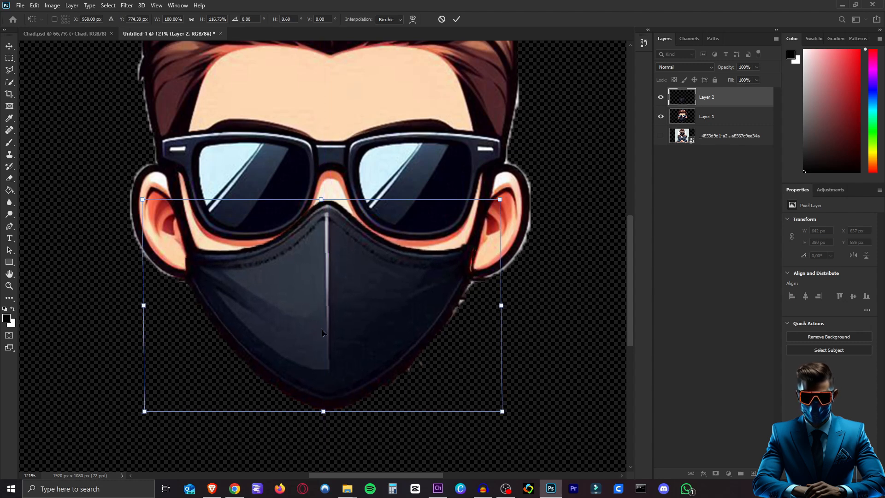
pyautogui.moveTo(322, 199); pyautogui.dragTo(321, 208)
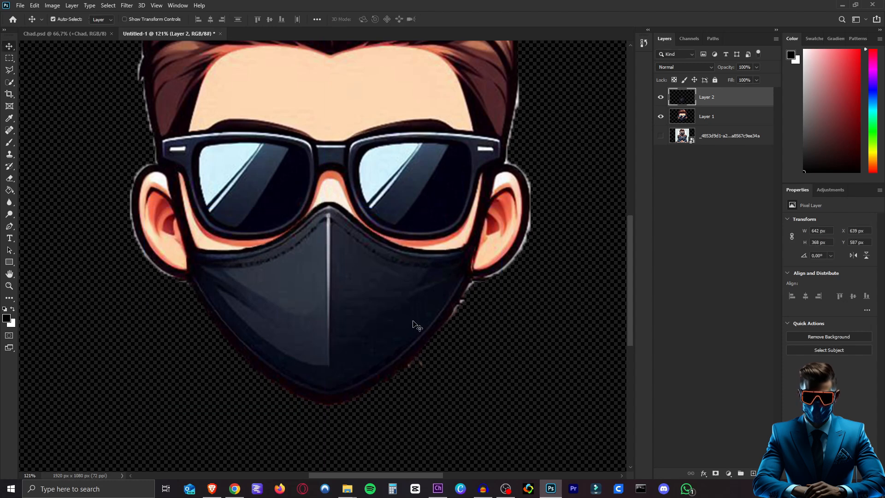
# Duplicate the mask layer again, stretch the copy longer, and show both masks to compare.
pyautogui.rightClick(706, 96)
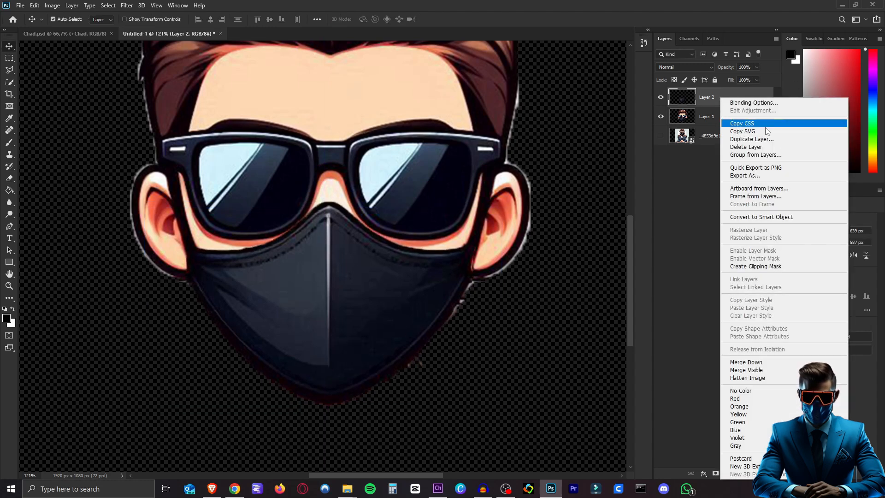
pyautogui.click(752, 139)
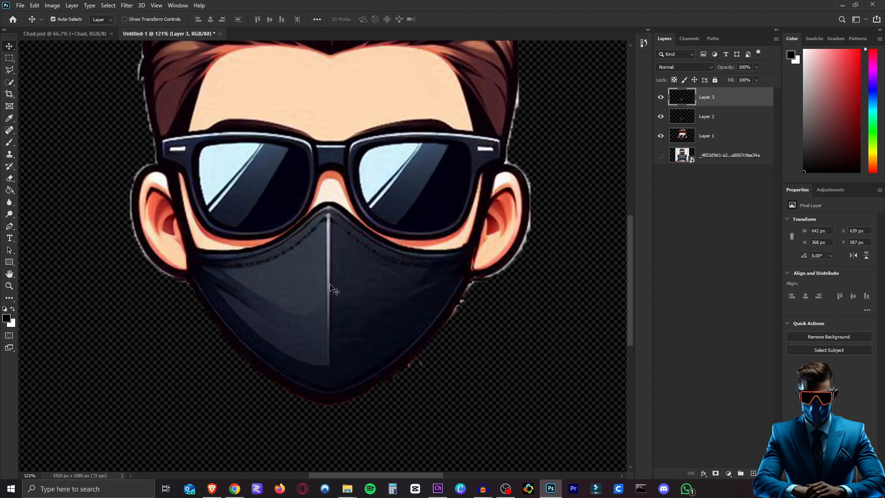
pyautogui.press('Ctrl+t')
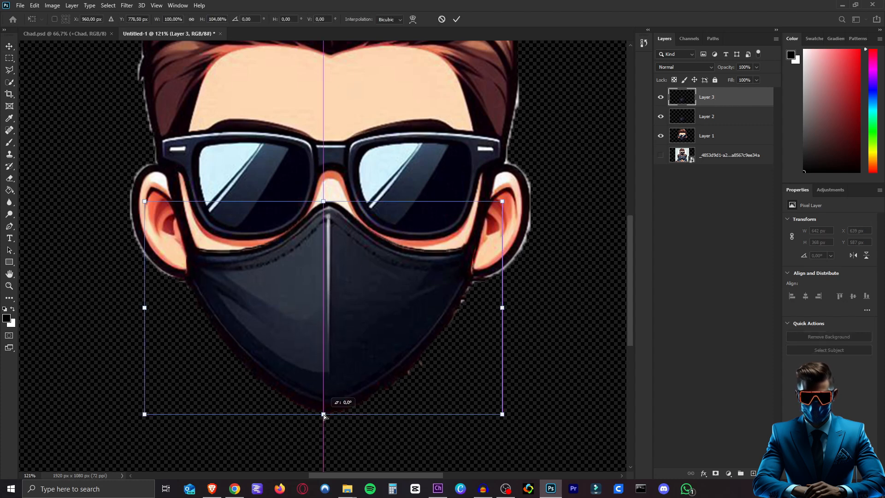
pyautogui.click(456, 19)
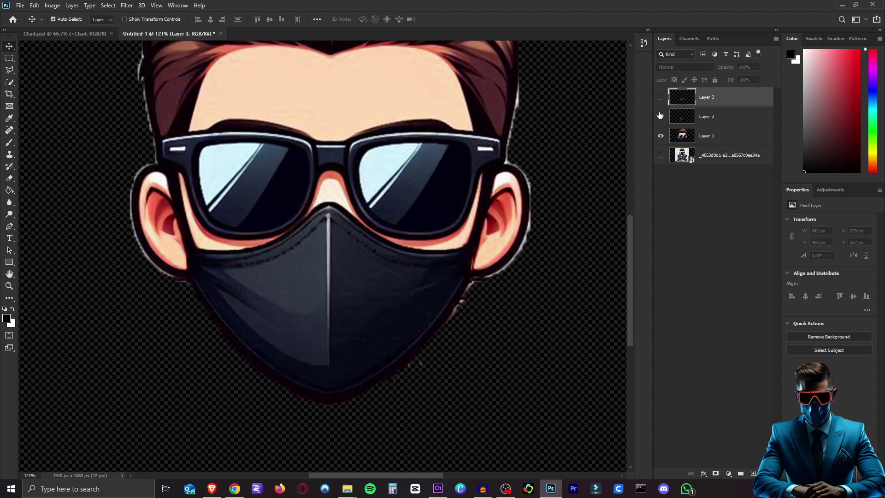
pyautogui.click(660, 97)
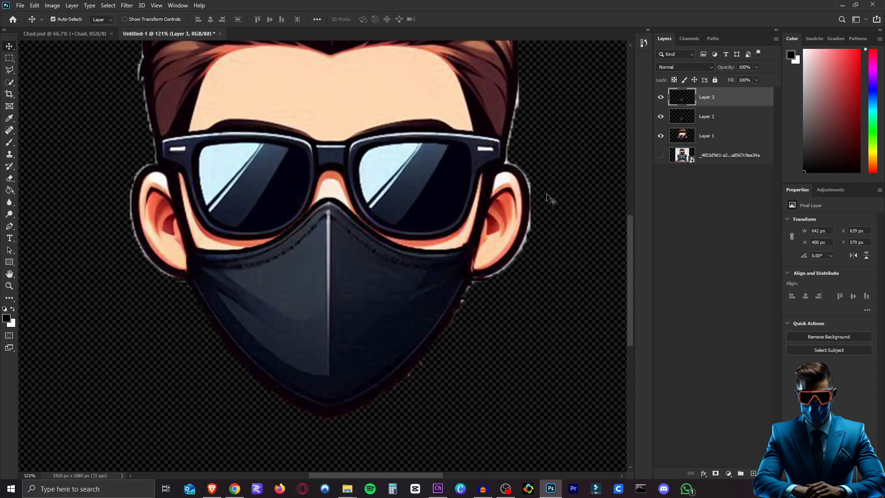
pyautogui.moveTo(712, 113)
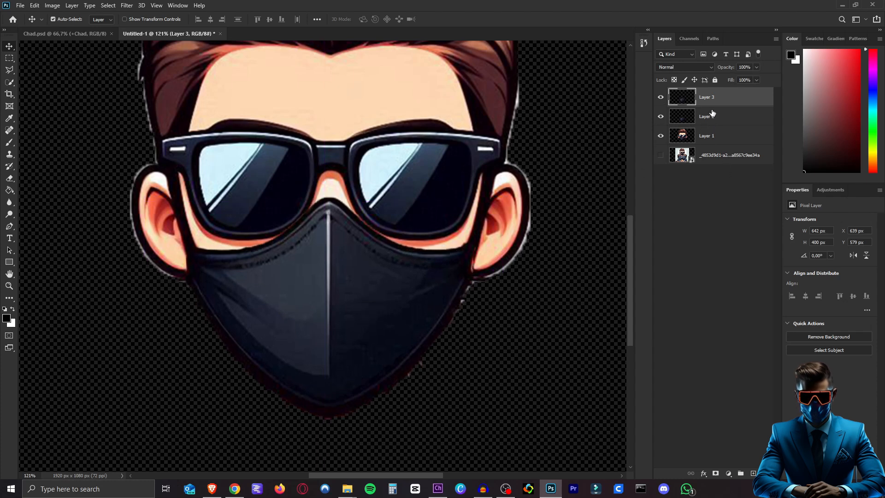
# Replace Chad's face background with the sunglasses head artwork and name it 'face background'.
pyautogui.click(62, 34)
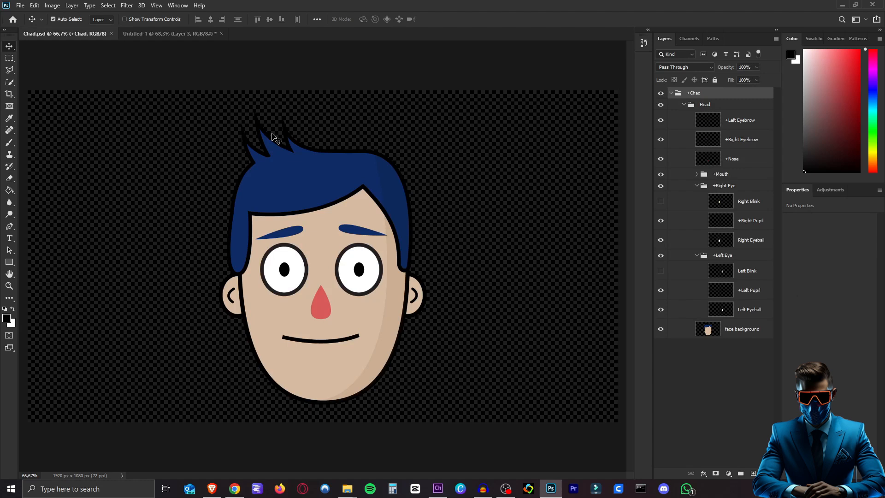
pyautogui.moveTo(771, 287)
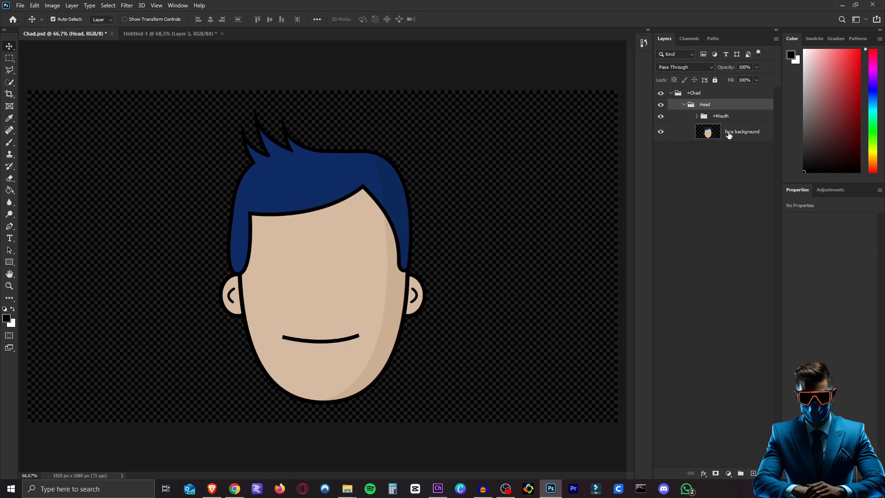
pyautogui.click(696, 116)
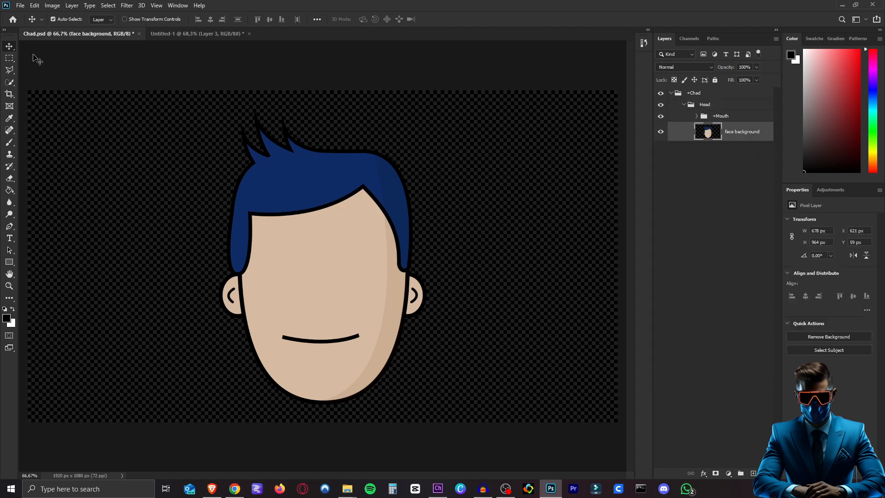
pyautogui.click(200, 33)
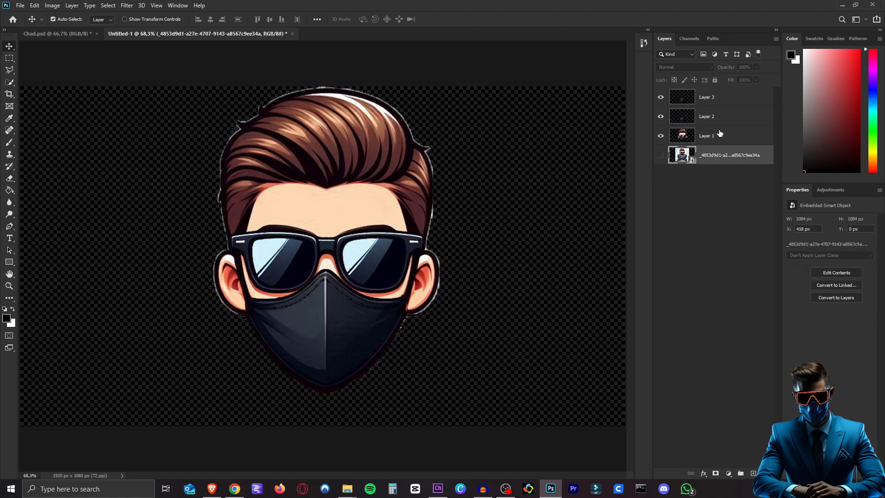
pyautogui.click(51, 33)
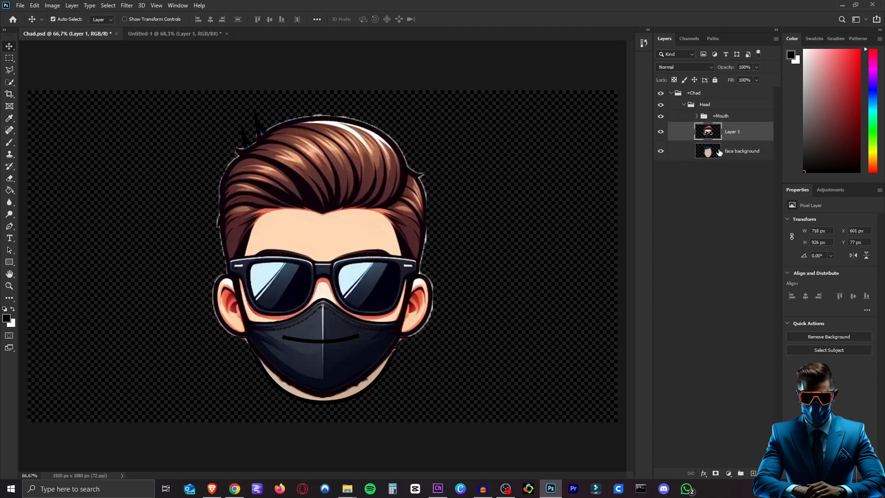
pyautogui.click(741, 151)
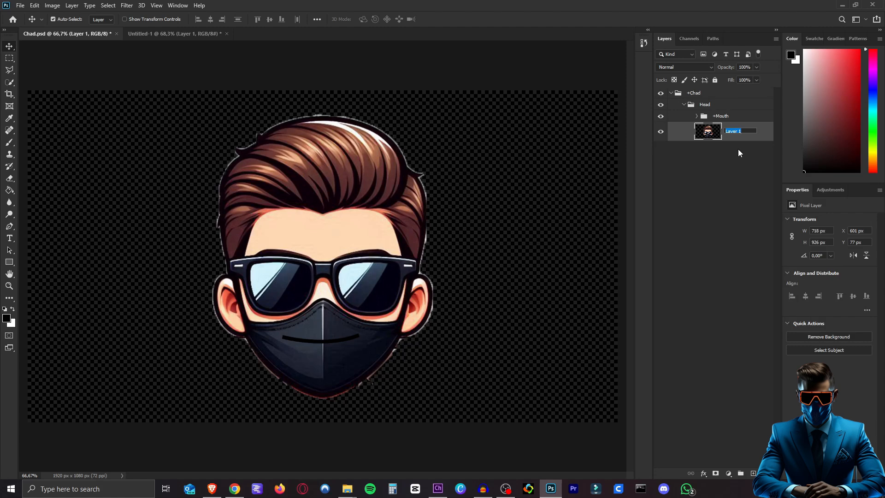
pyautogui.write('face background')
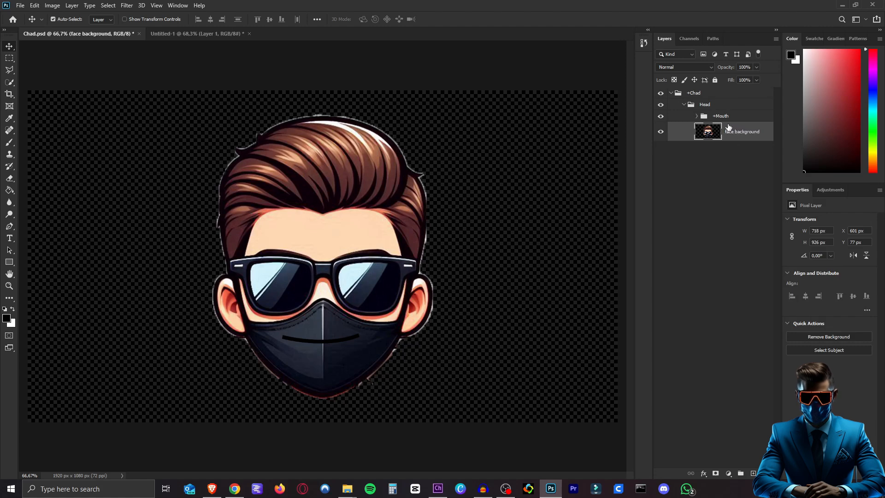
pyautogui.moveTo(723, 116)
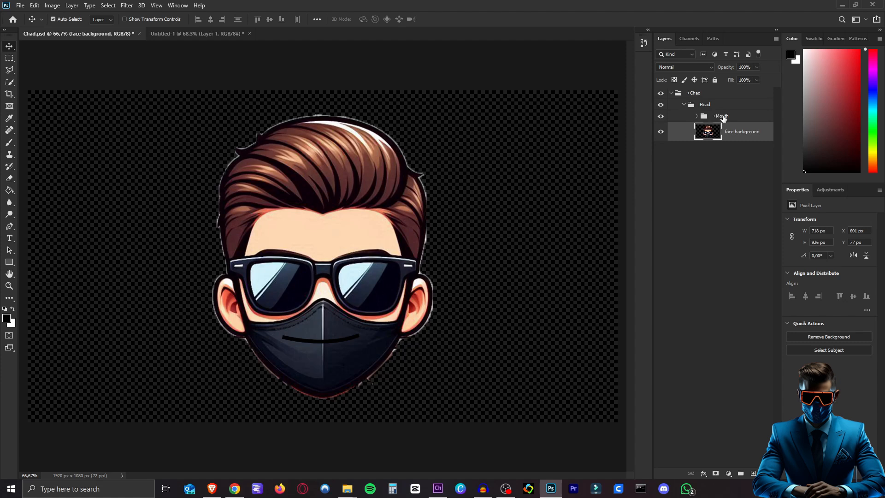
pyautogui.moveTo(697, 118)
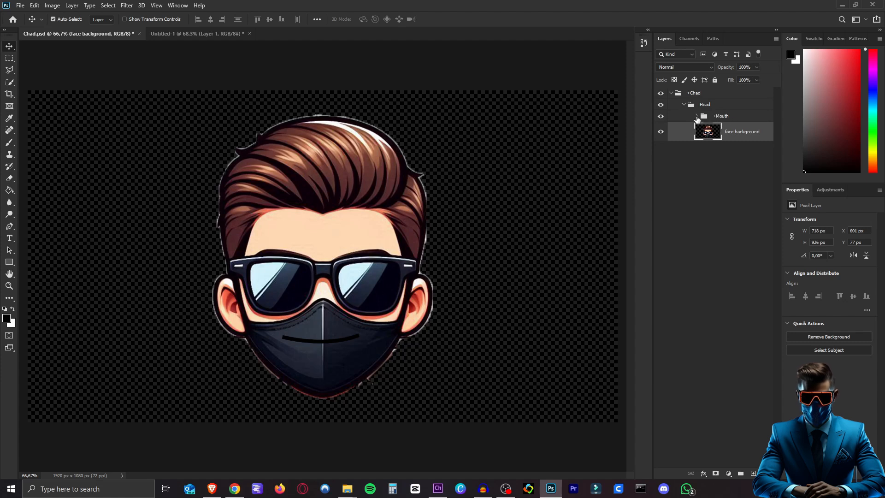
# Expand Chad's Mouth group and compare it with the first mask copy in the masked head document.
pyautogui.click(697, 116)
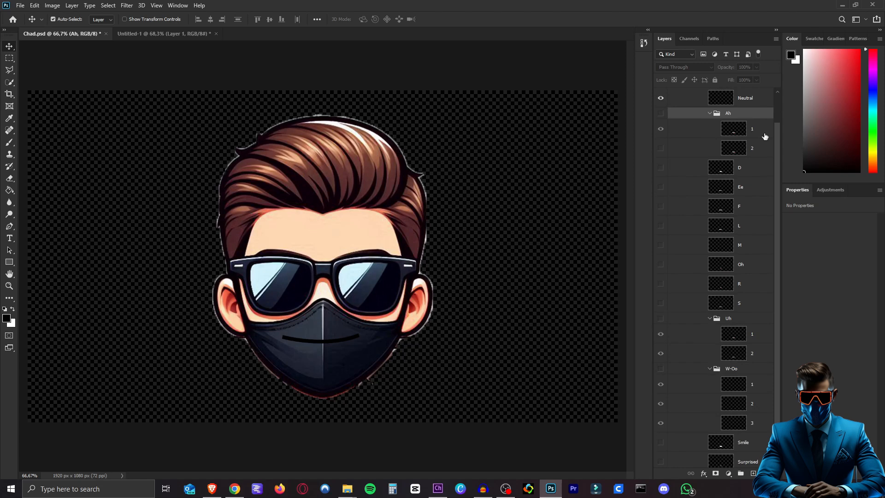
pyautogui.moveTo(746, 168)
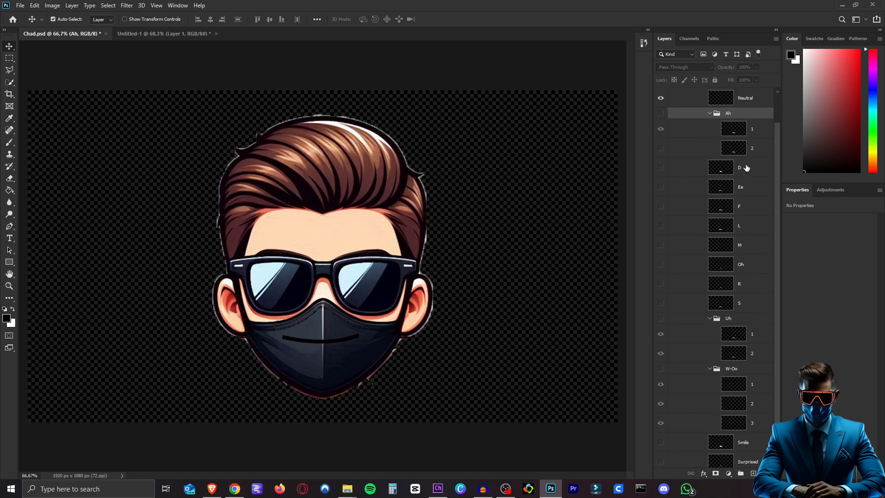
pyautogui.click(166, 33)
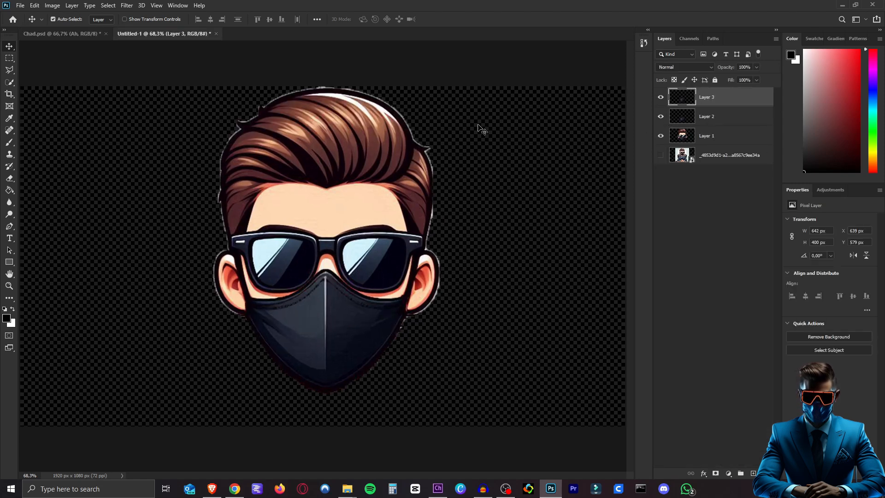
pyautogui.click(56, 33)
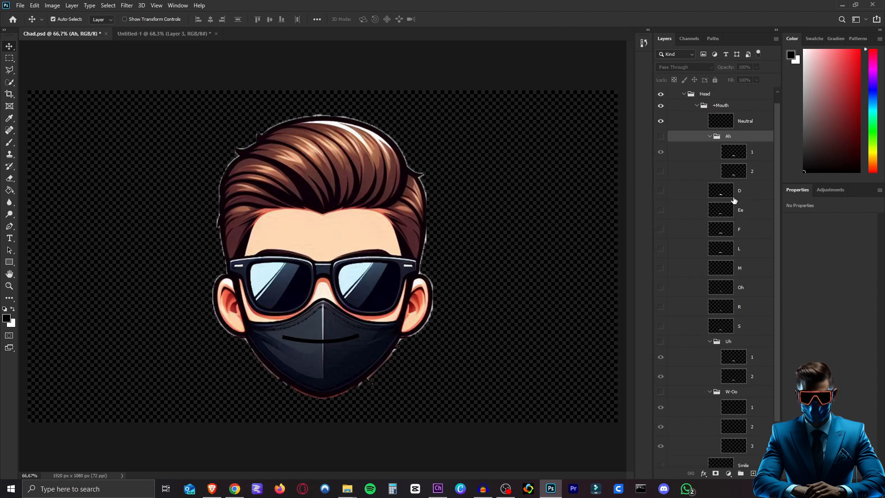
pyautogui.moveTo(729, 297)
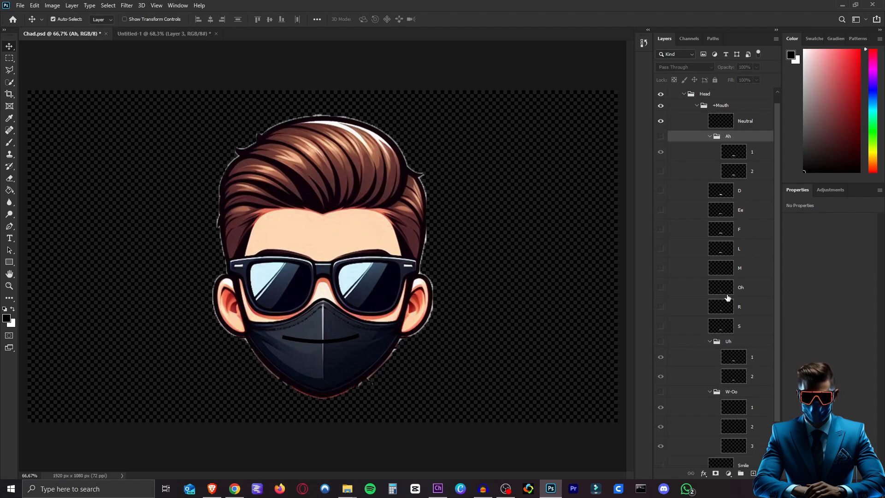
pyautogui.scroll(-3)
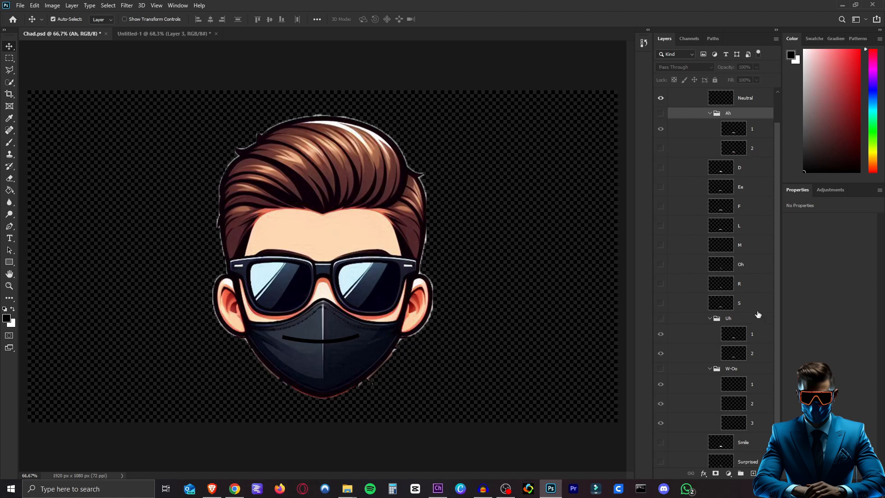
pyautogui.scroll(-3)
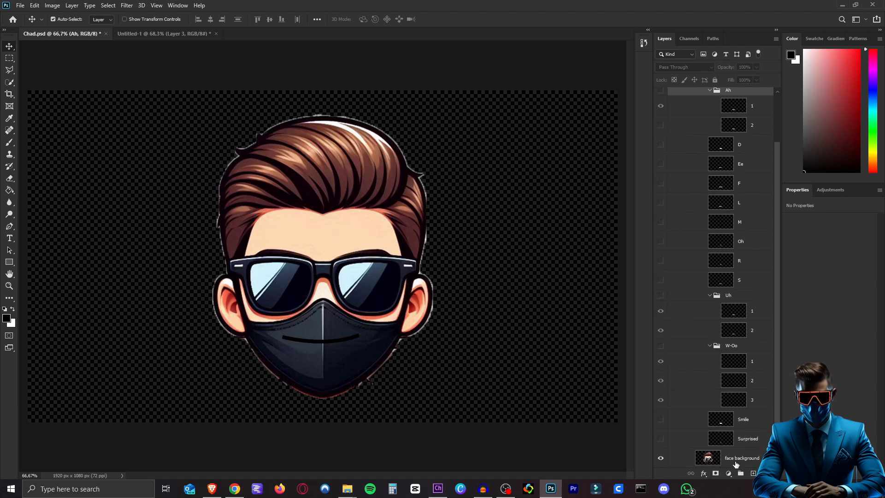
pyautogui.click(166, 34)
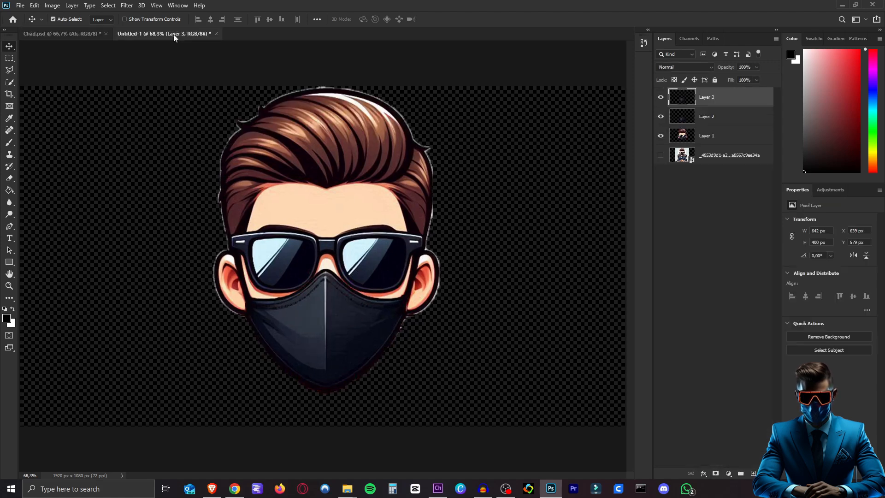
pyautogui.click(706, 117)
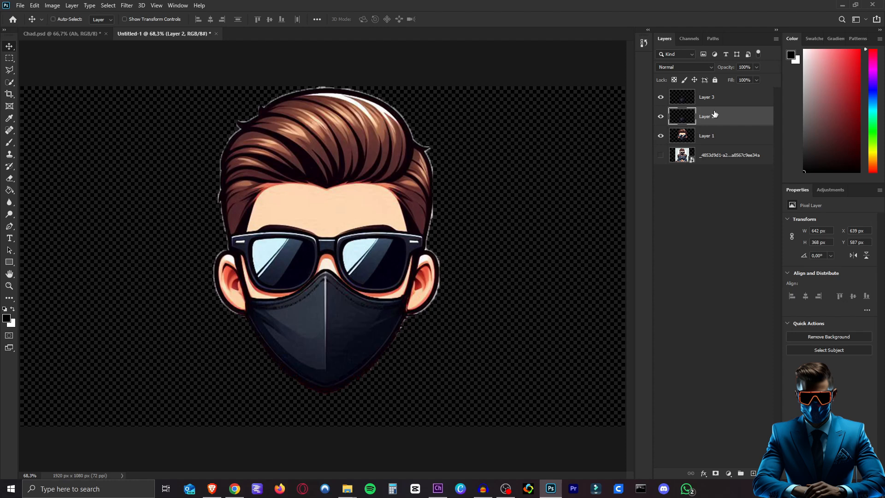
pyautogui.click(56, 33)
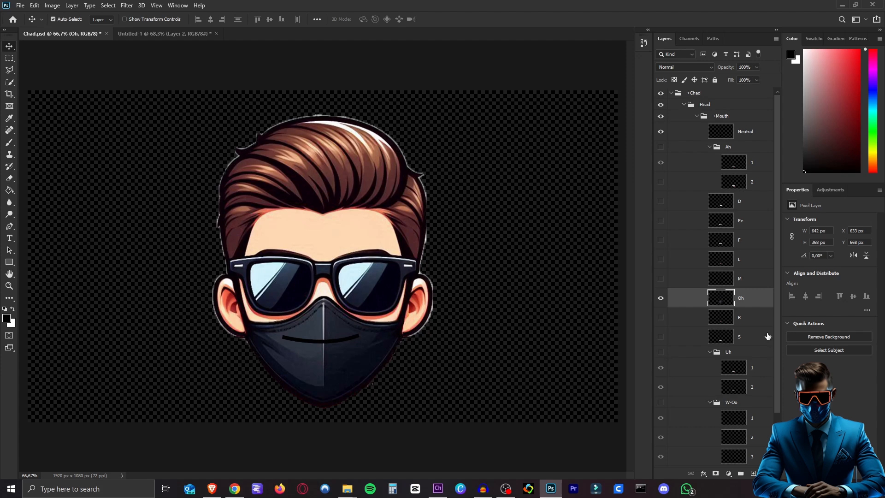
pyautogui.moveTo(761, 298)
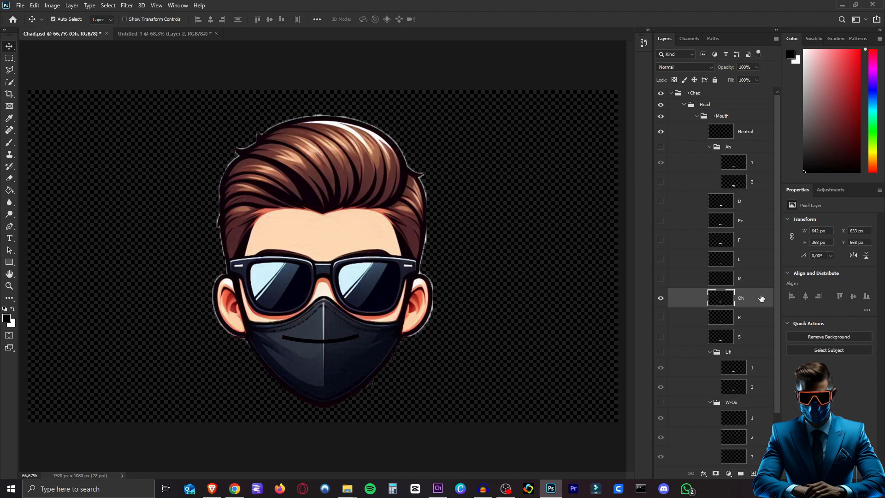
pyautogui.moveTo(757, 309)
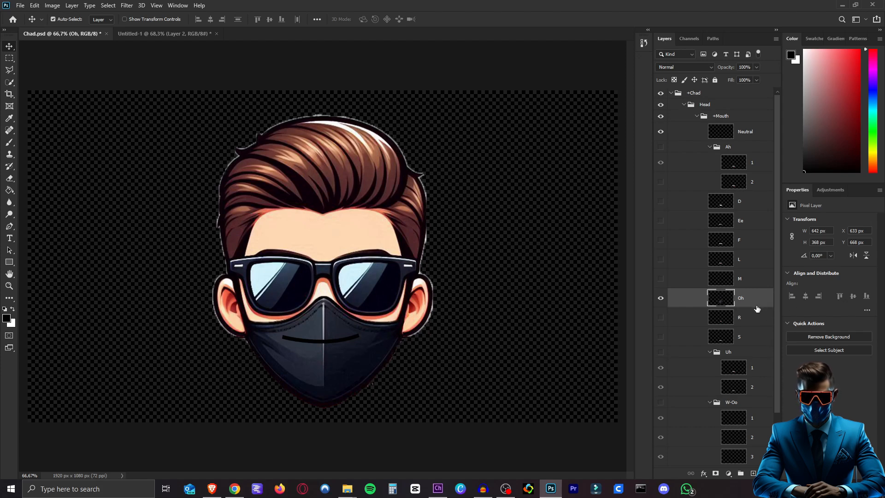
pyautogui.moveTo(744, 302)
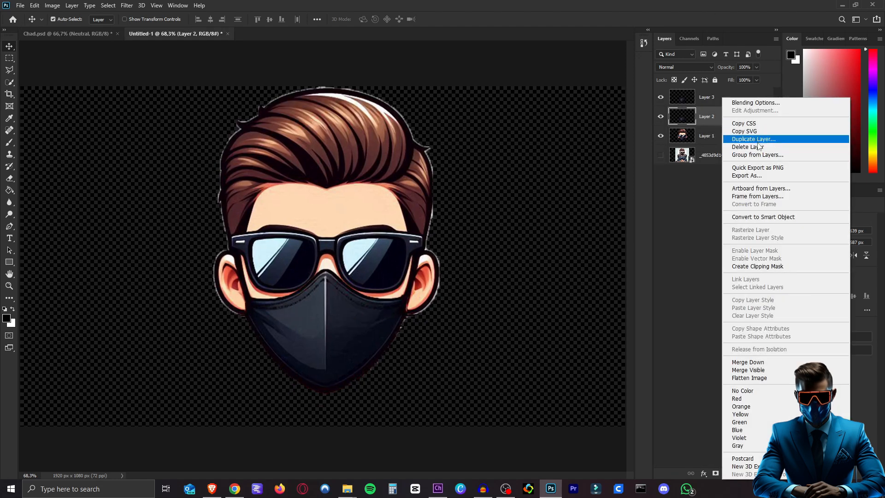
# Copy the mask layer into Chad.psd and place it in the Oh and other mouth layers.
pyautogui.click(753, 139)
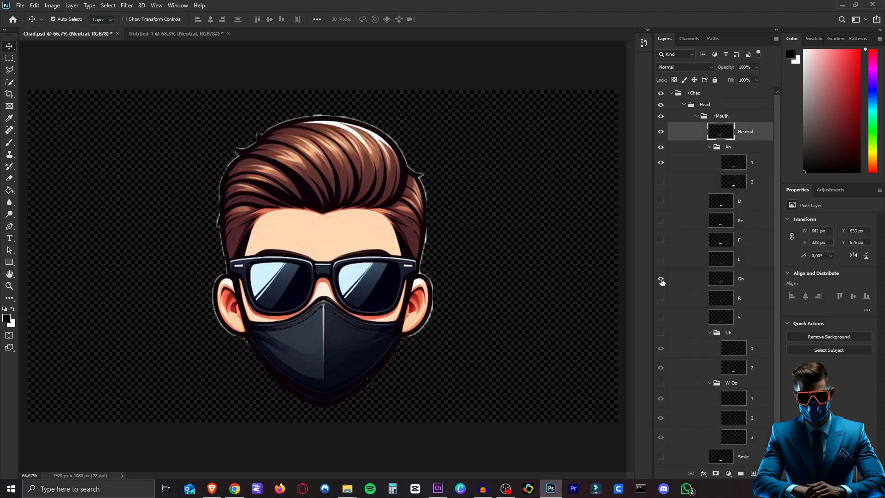
pyautogui.click(661, 278)
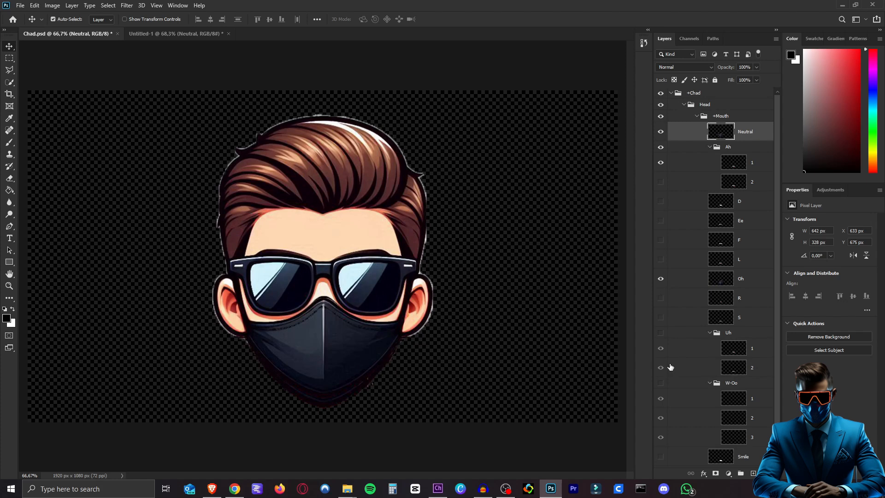
pyautogui.moveTo(679, 260)
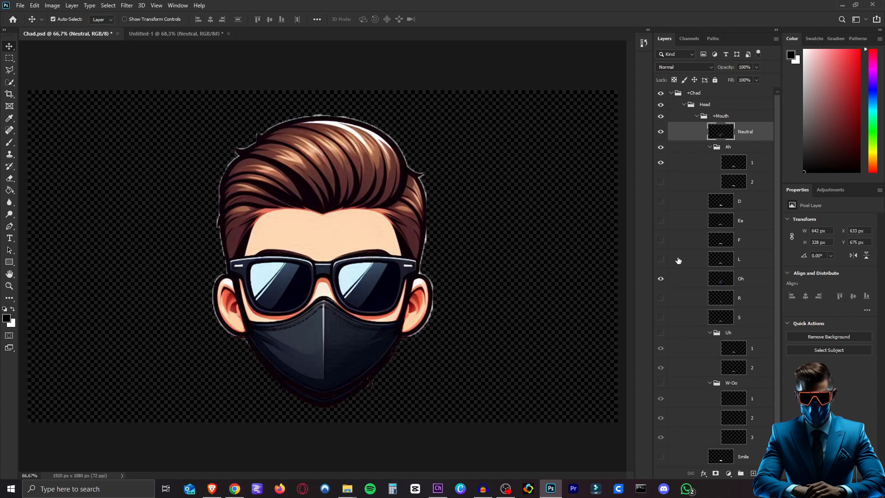
pyautogui.moveTo(693, 240)
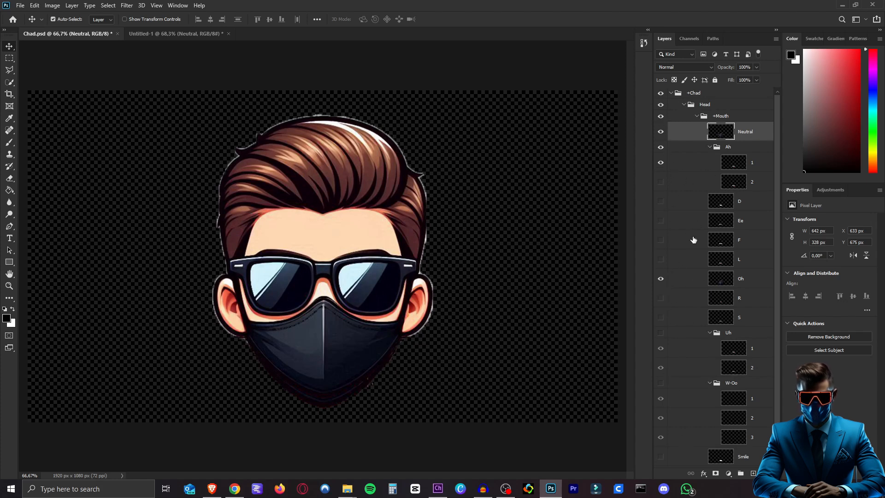
pyautogui.click(734, 210)
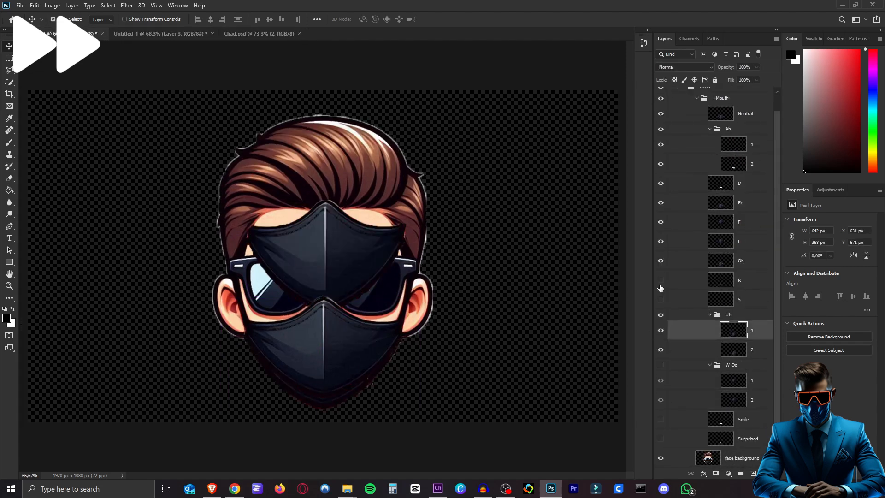
pyautogui.click(734, 183)
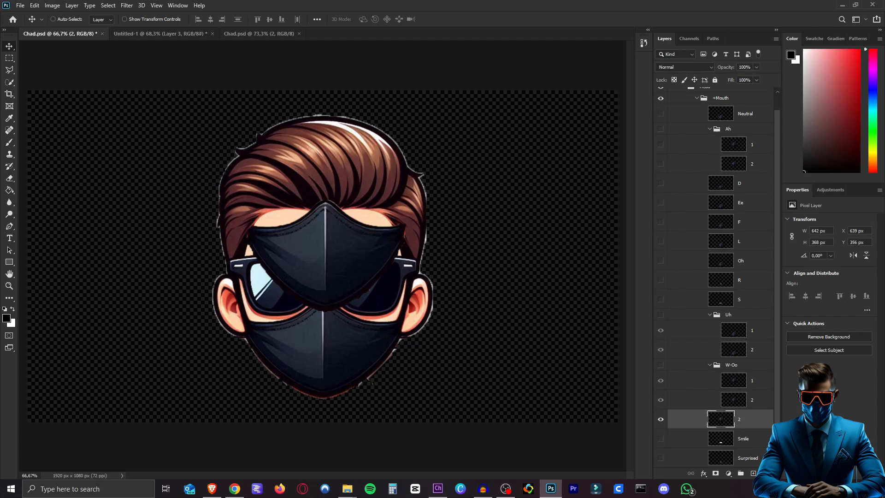
pyautogui.scroll(-3)
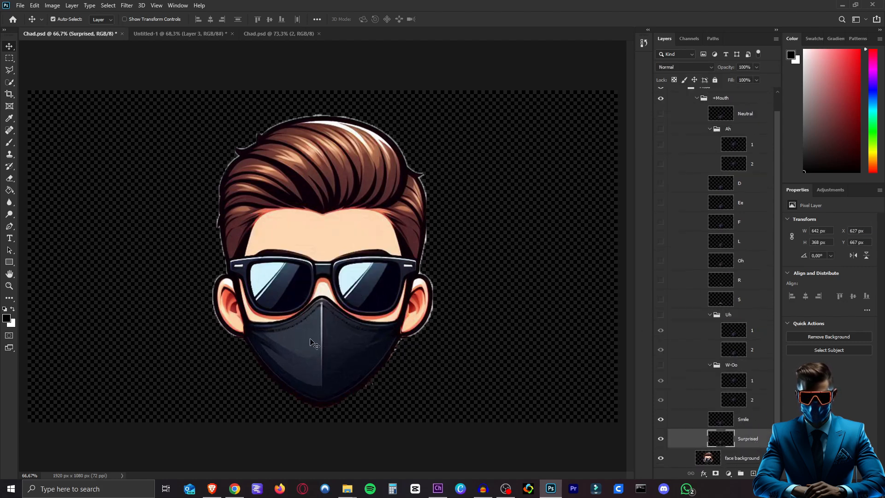
pyautogui.moveTo(370, 342)
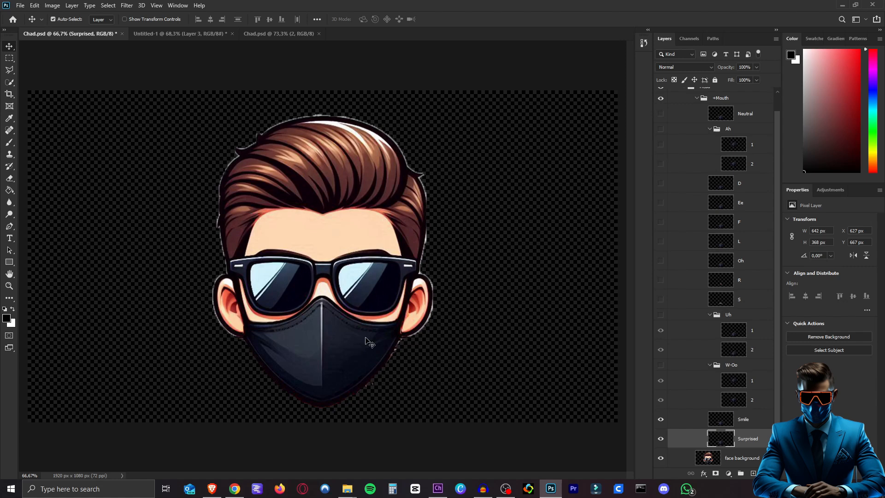
pyautogui.moveTo(387, 353)
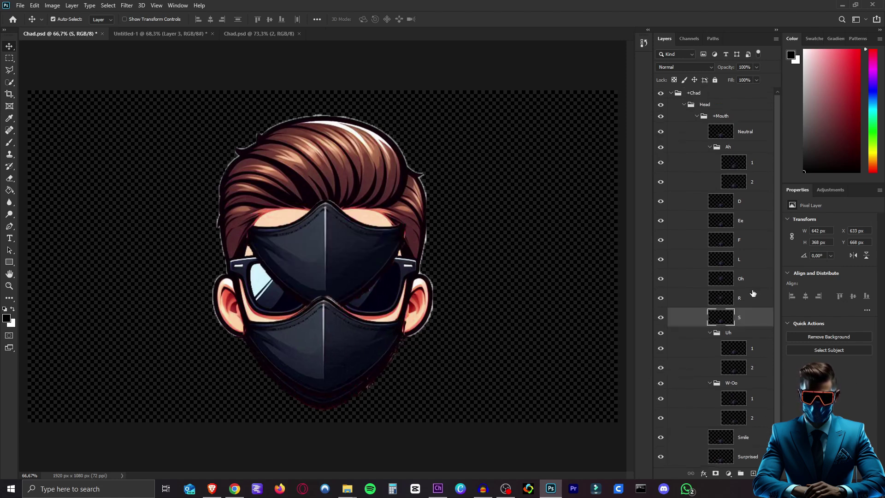
# Rename the top-level puppet group.
pyautogui.scroll(-3)
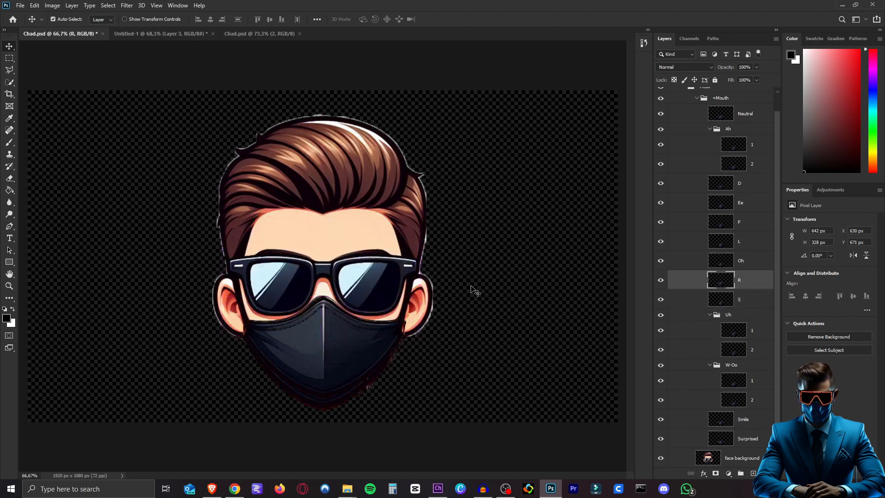
pyautogui.click(695, 92)
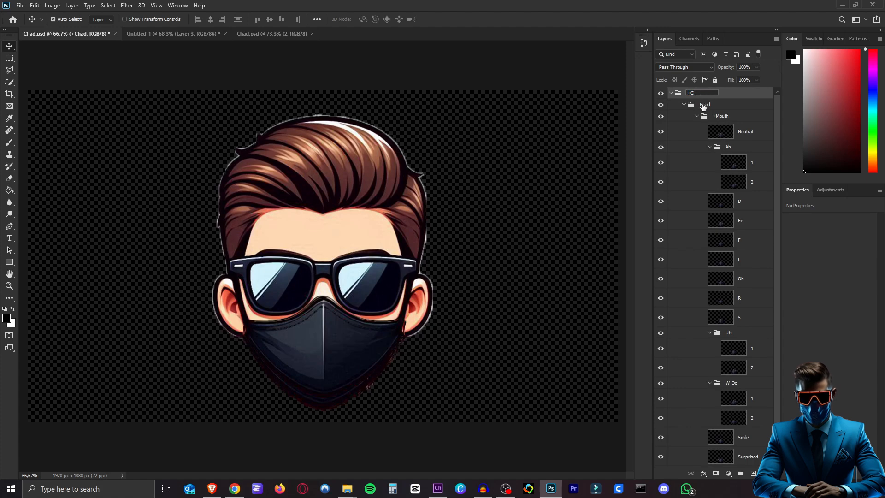
pyautogui.click(734, 164)
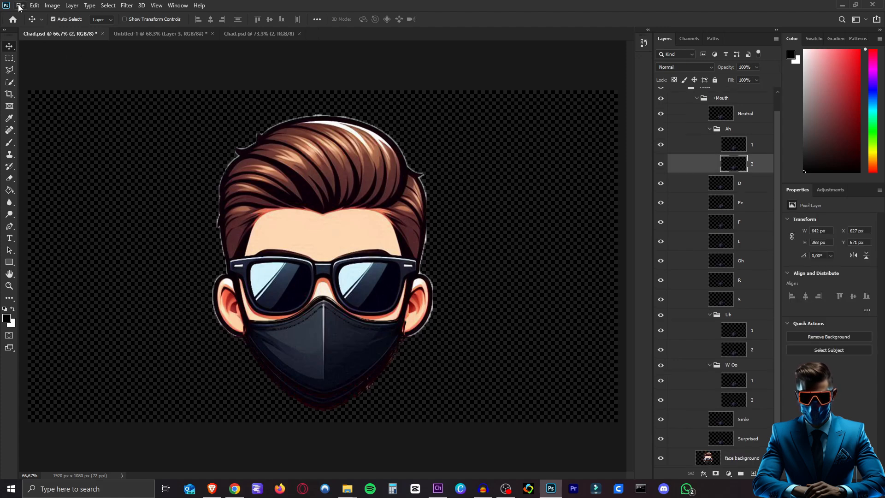
pyautogui.click(20, 5)
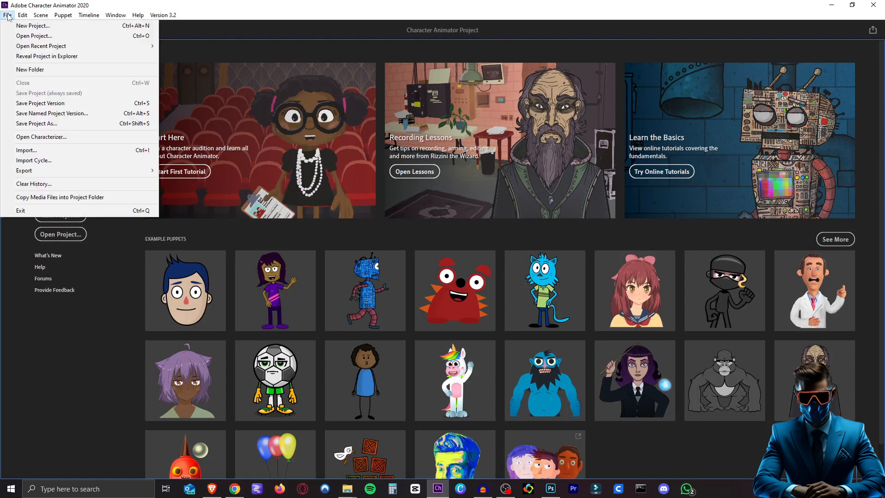
# Create a new project, import Brad.psd, review Lip Sync, and make a Brad scene.
pyautogui.click(32, 26)
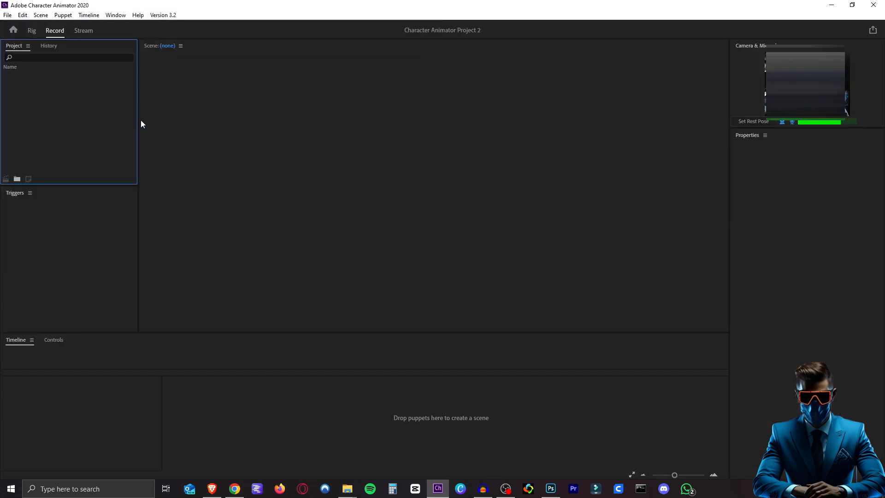
pyautogui.moveTo(70, 115)
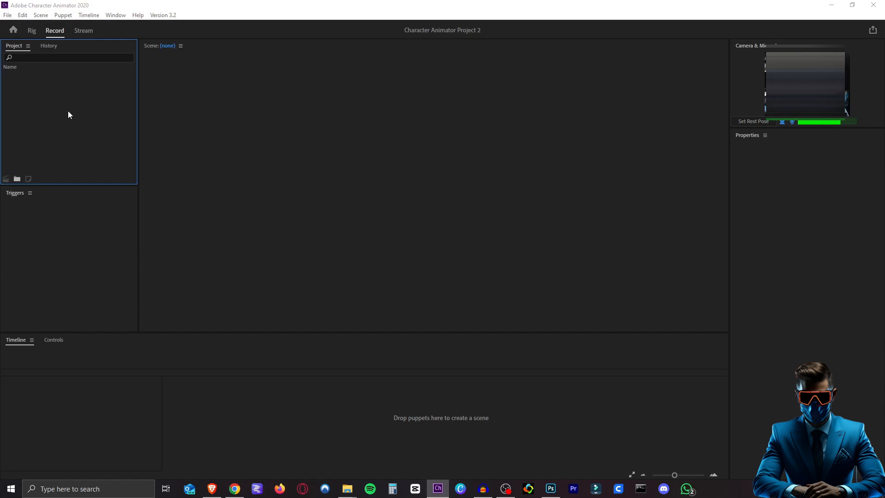
pyautogui.click(7, 15)
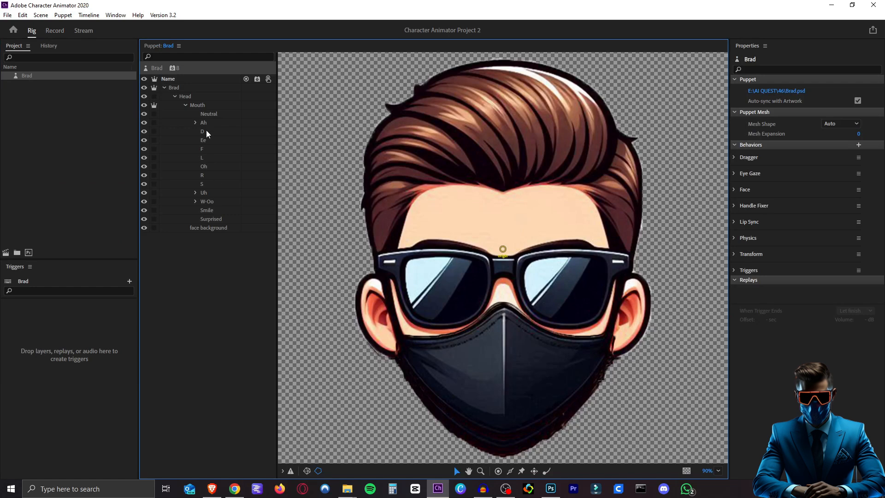
pyautogui.moveTo(737, 224)
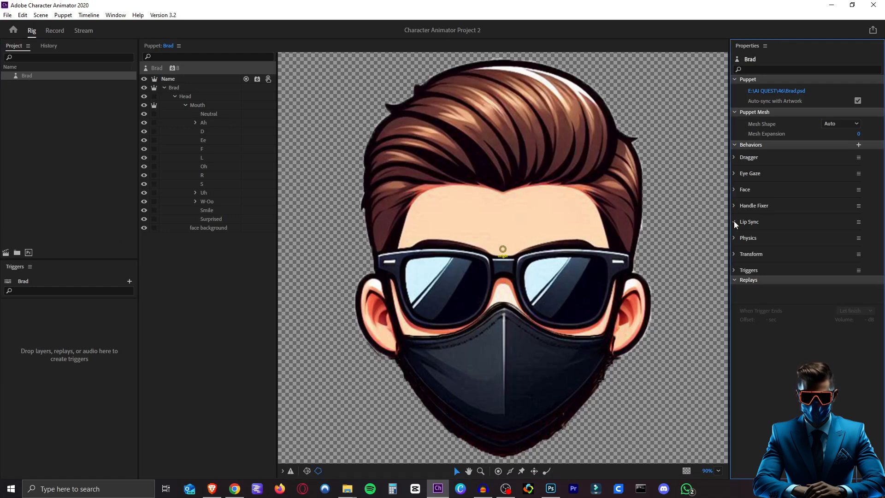
pyautogui.click(735, 221)
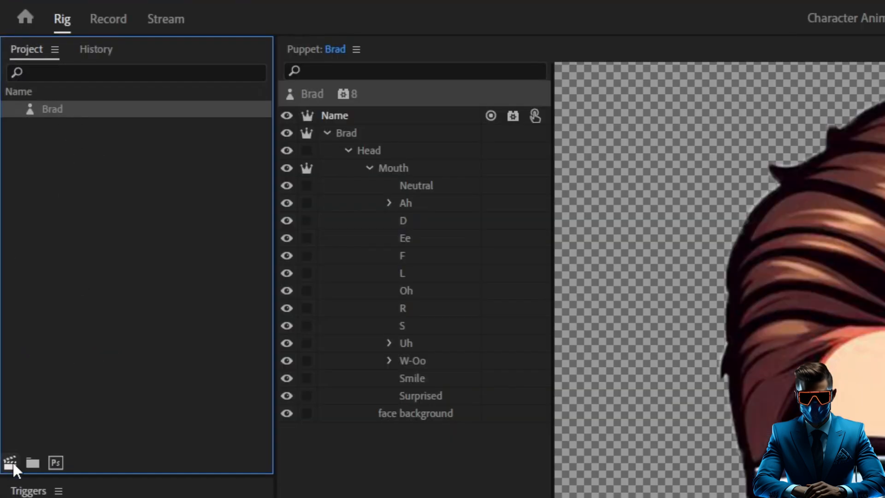
pyautogui.moveTo(10, 463)
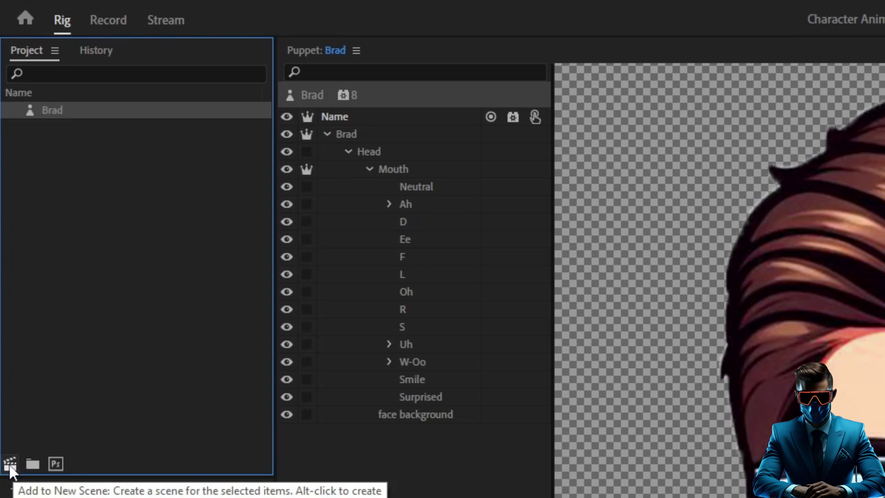
pyautogui.click(10, 464)
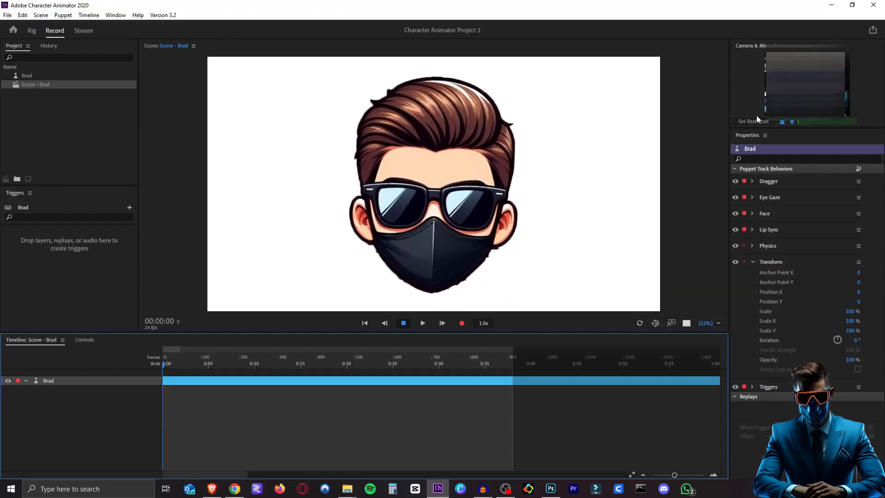
pyautogui.moveTo(759, 128)
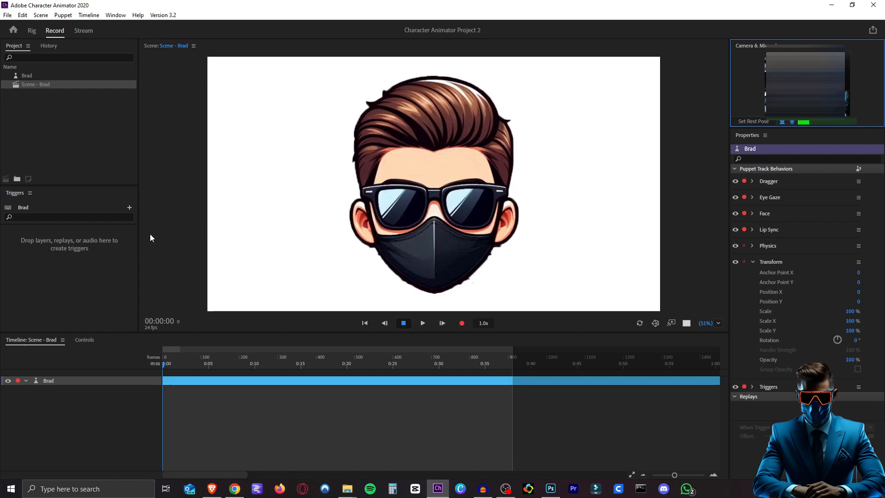
# Stop the scene preview and record a lip-synced performance take of Brad.
pyautogui.click(462, 322)
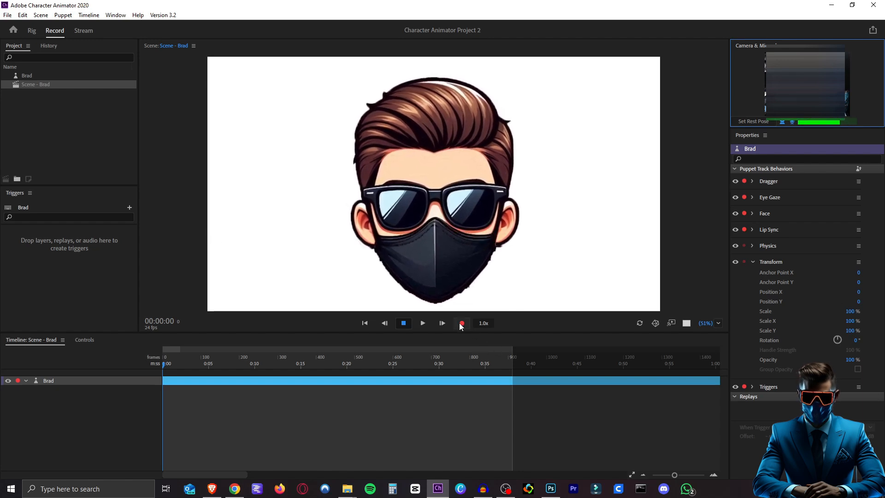
pyautogui.click(462, 323)
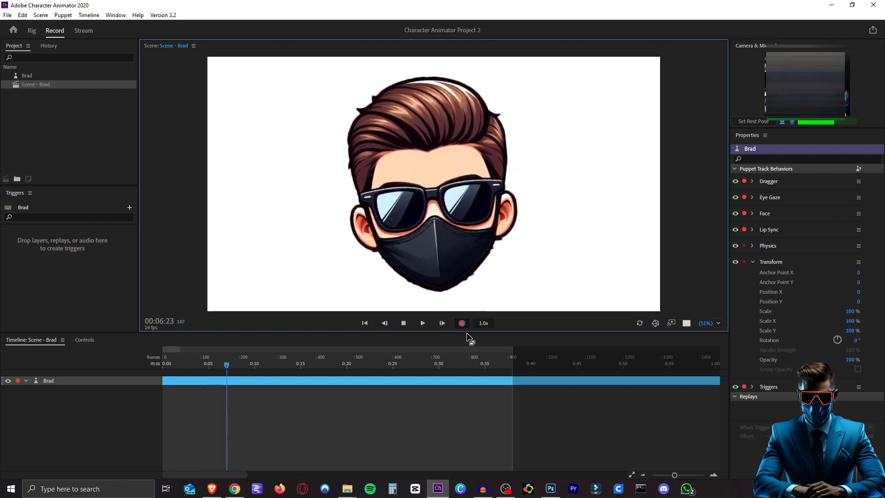
pyautogui.click(402, 322)
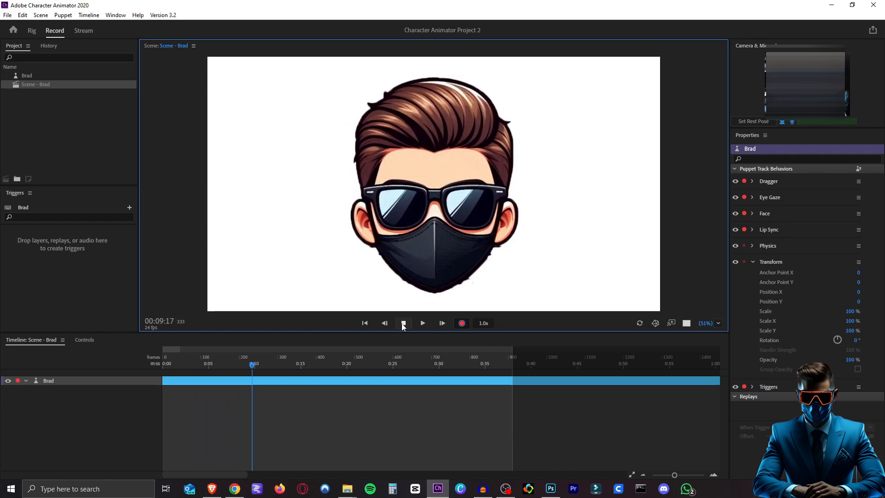
pyautogui.click(461, 322)
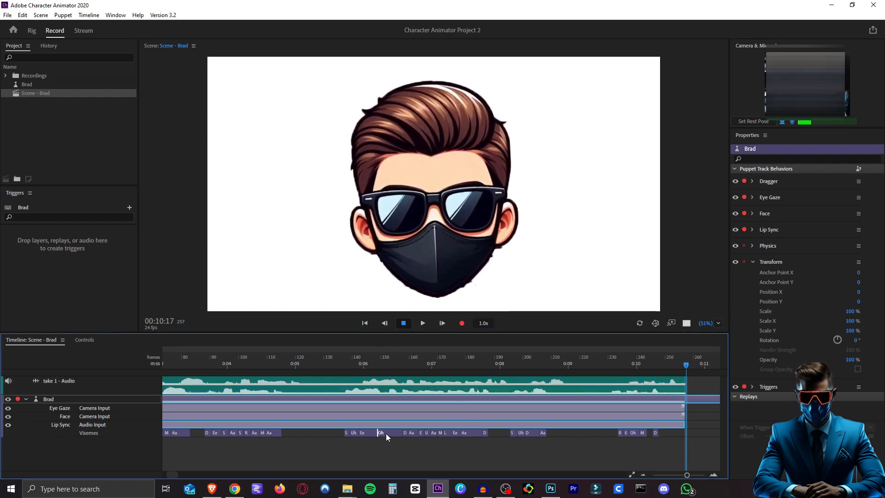
# Enable the work area and trim the Brad scene to about 10.8 seconds.
pyautogui.click(380, 432)
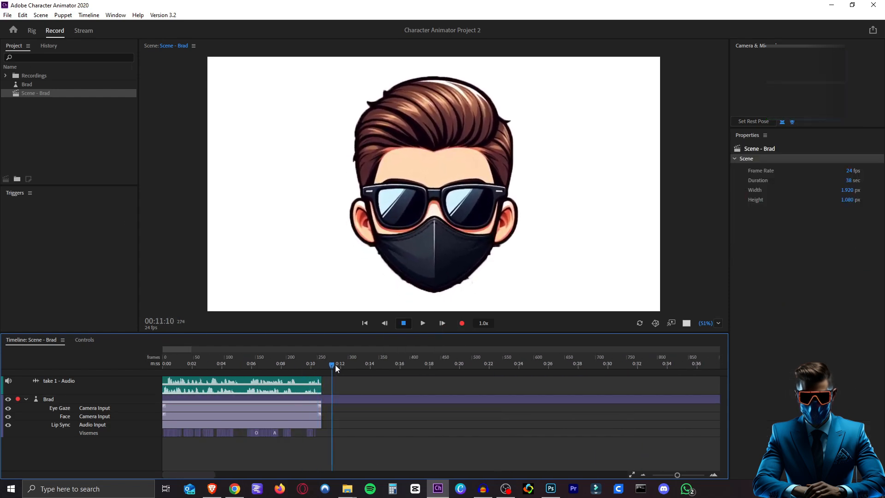
pyautogui.rightClick(321, 365)
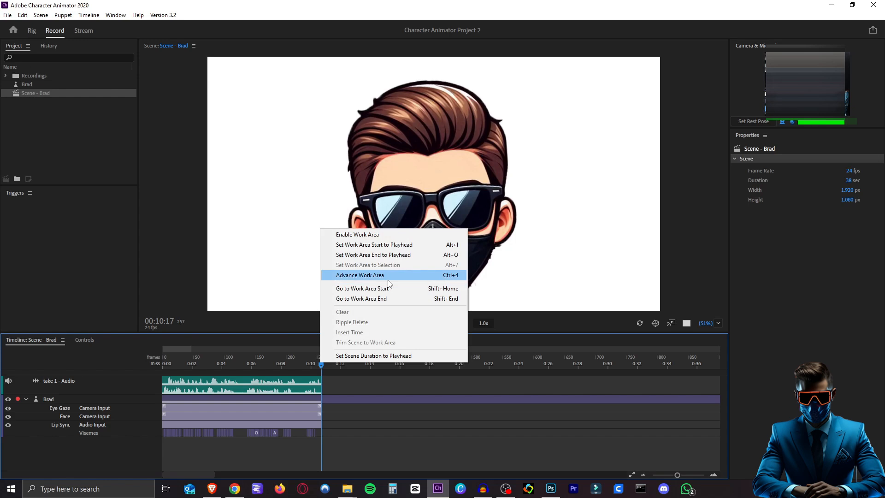
pyautogui.click(359, 274)
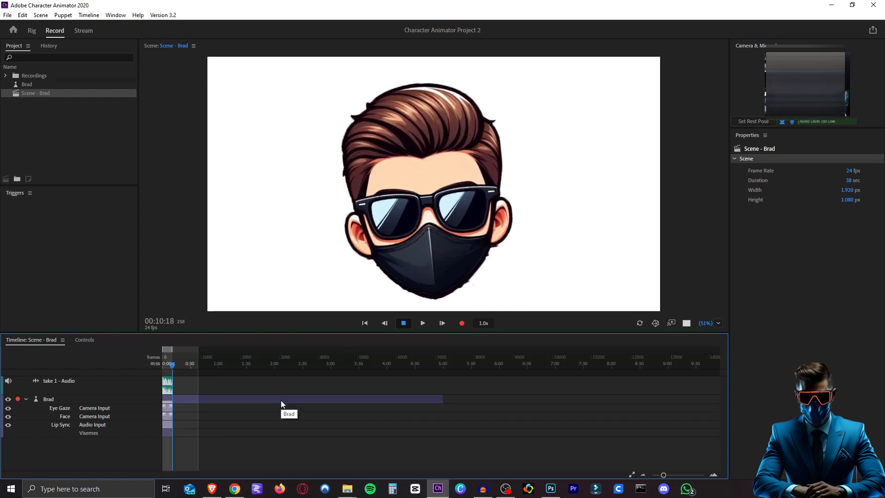
pyautogui.click(282, 399)
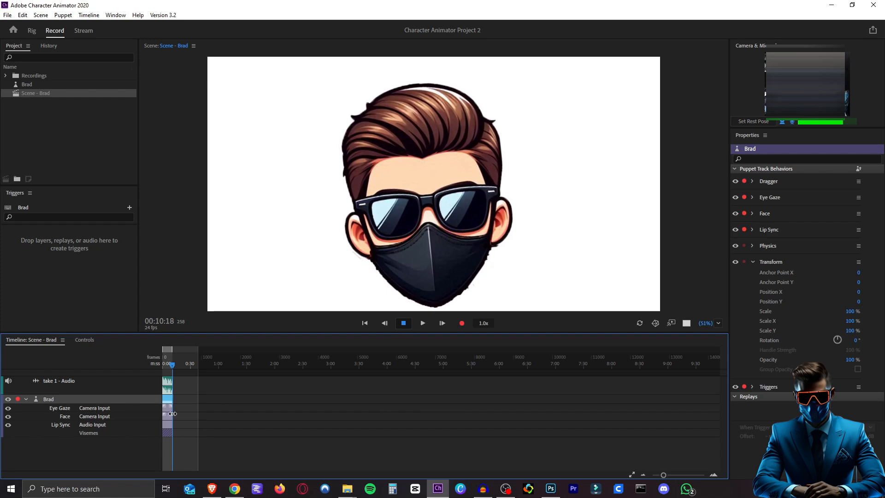
pyautogui.rightClick(262, 367)
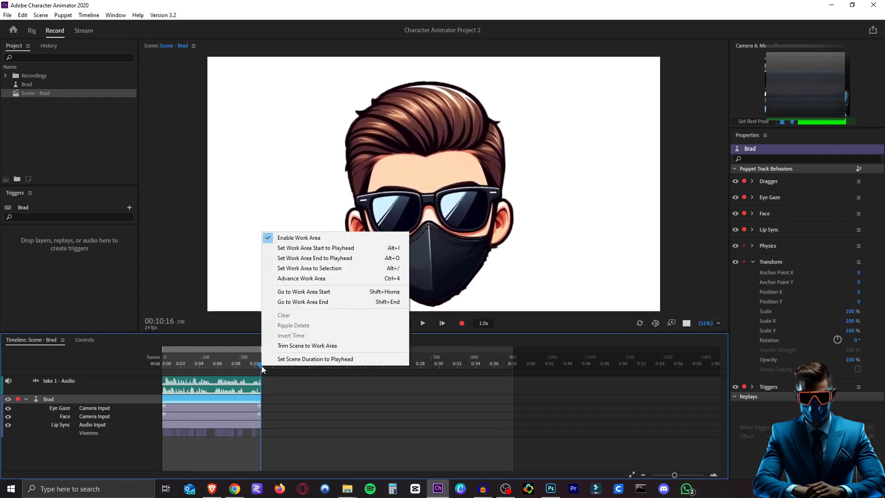
pyautogui.moveTo(307, 345)
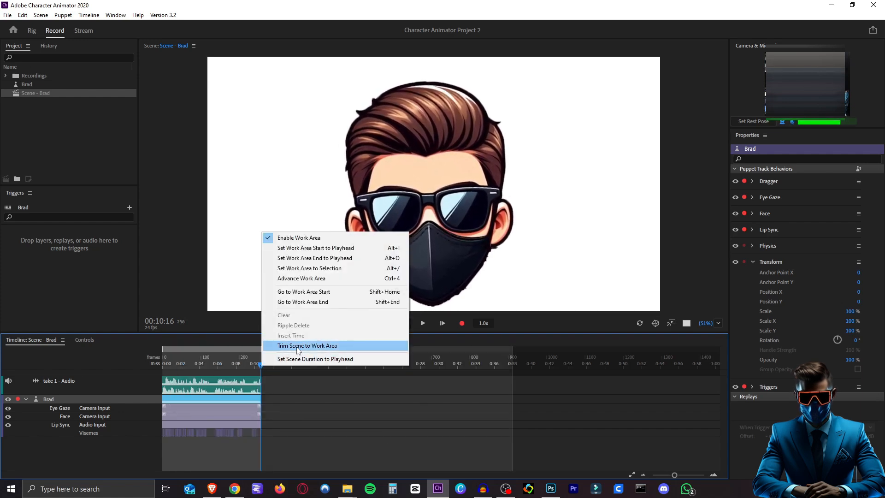
pyautogui.click(307, 345)
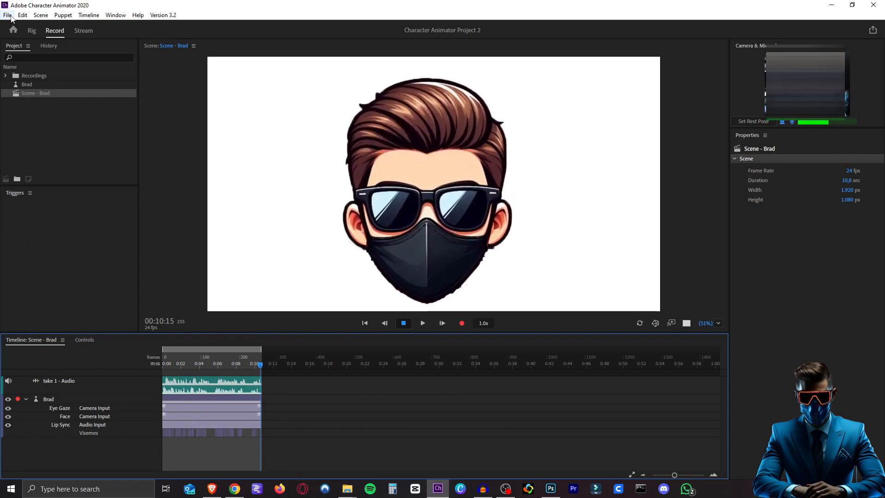
# Export the scene as video with alpha, saving it as Scene - Brad.mov.
pyautogui.click(8, 15)
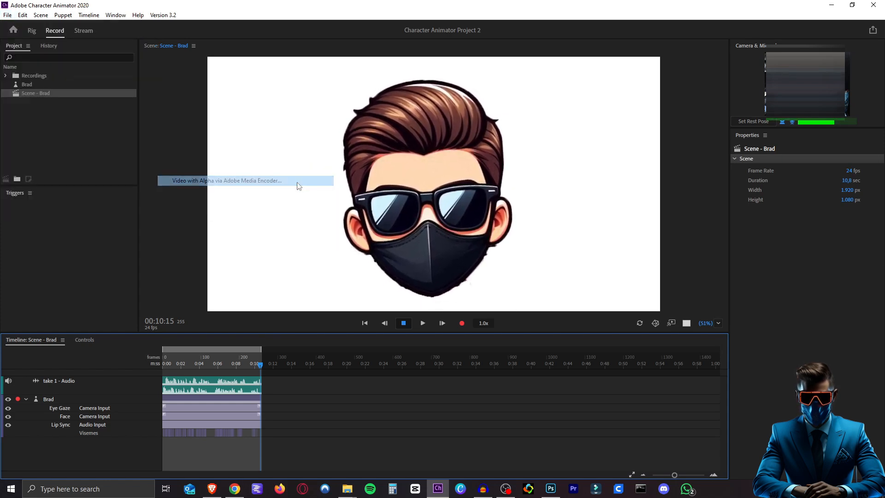
pyautogui.click(226, 181)
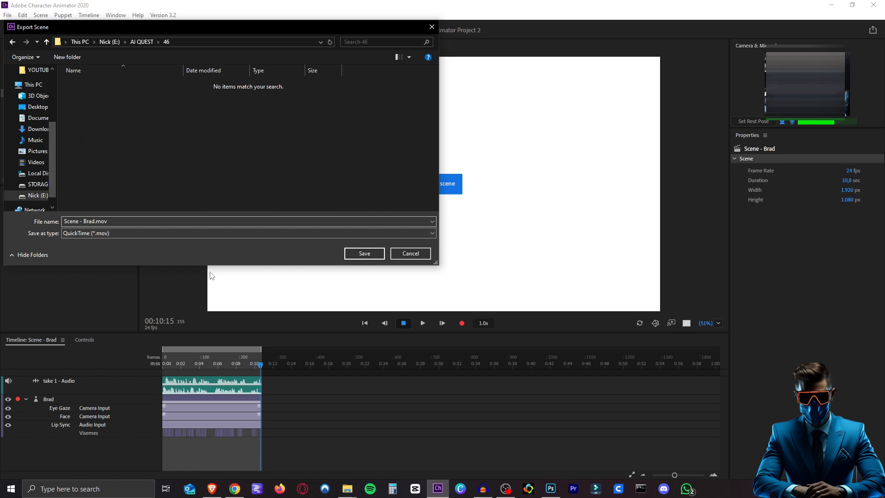
pyautogui.click(364, 253)
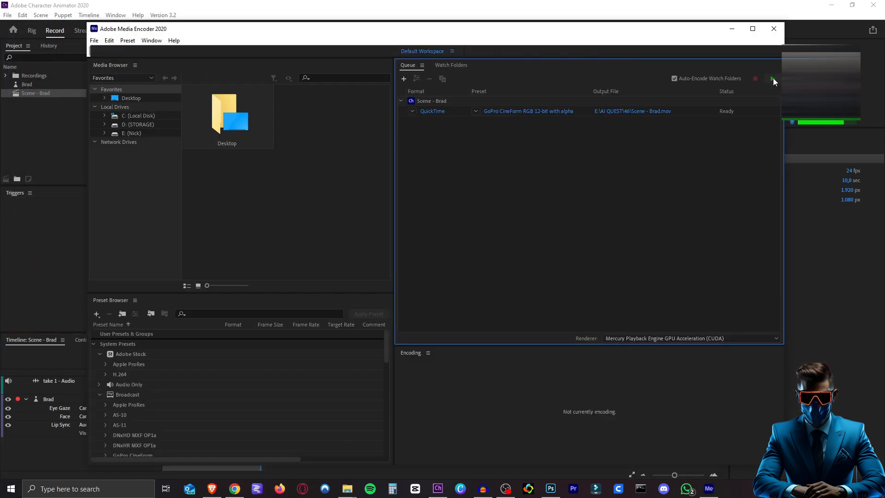
# Start the Media Encoder queue to render Scene - Brad.mov until Done.
pyautogui.click(774, 79)
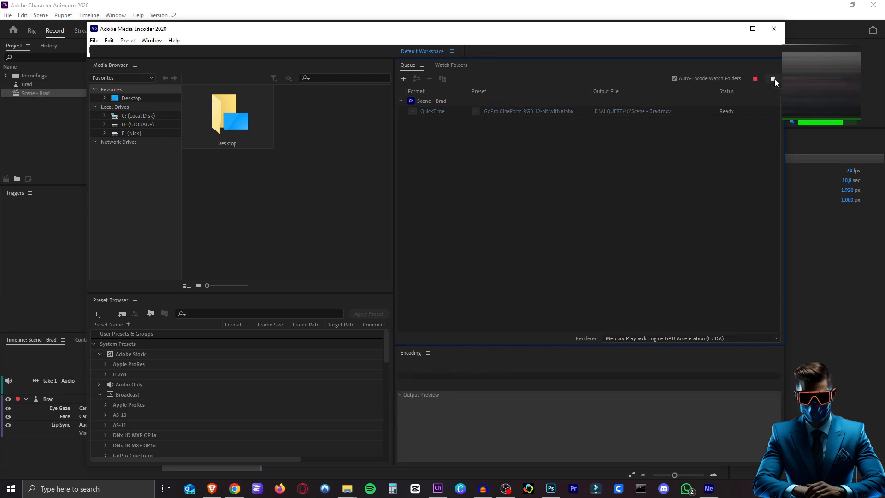
pyautogui.click(774, 79)
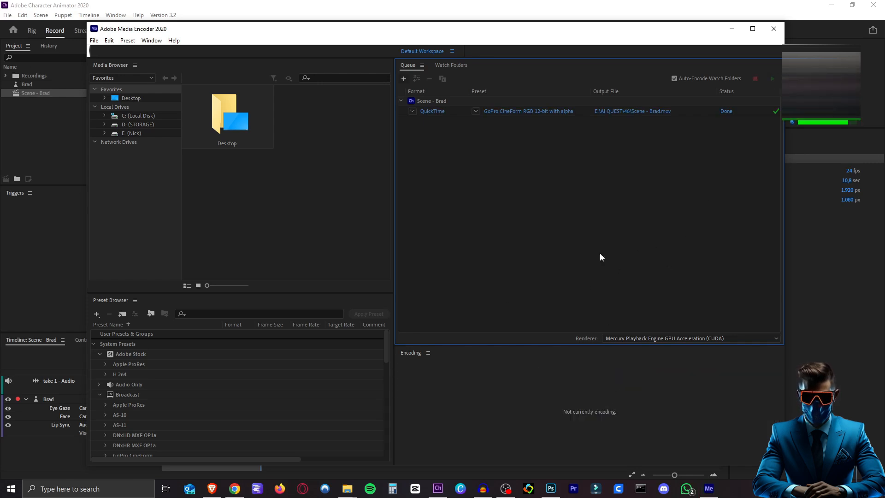
pyautogui.click(773, 29)
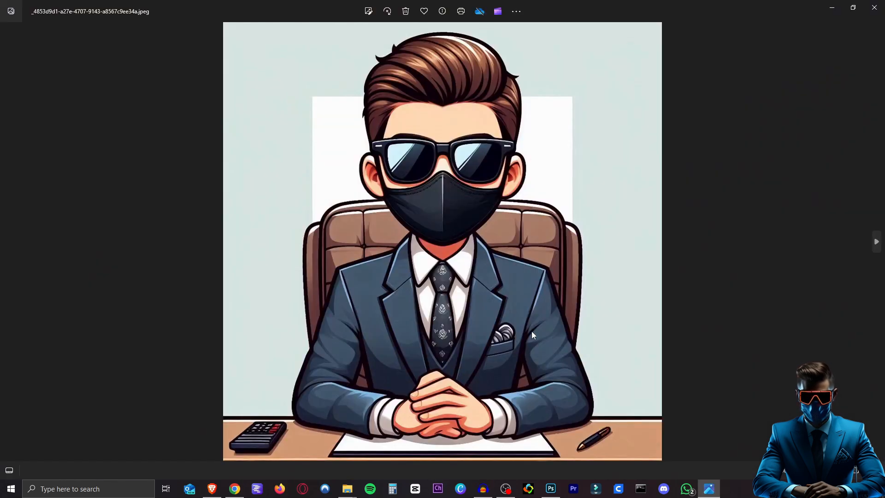
pyautogui.moveTo(499, 97)
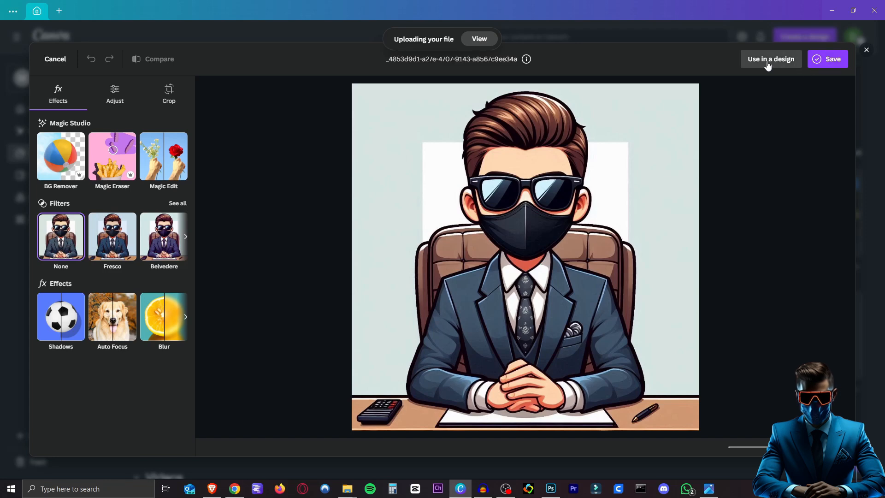
# Erase the head with Magic Eraser at a larger brush size and save the headless image.
pyautogui.click(111, 156)
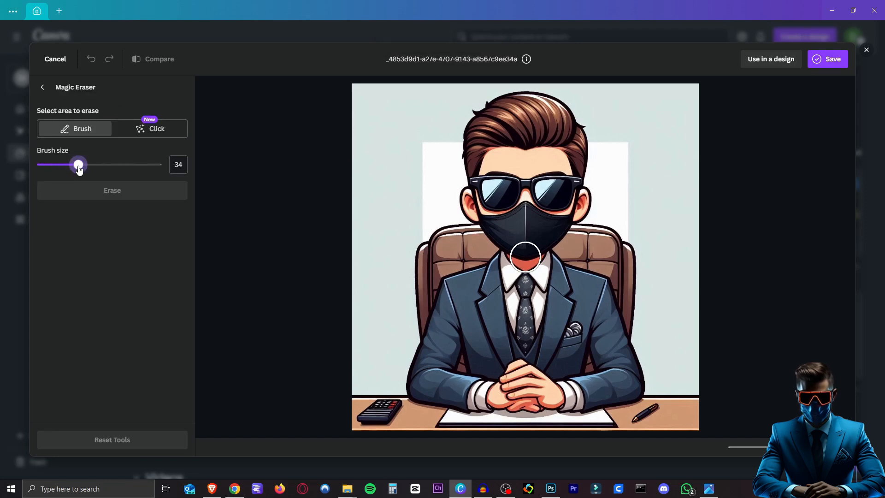
pyautogui.moveTo(79, 164); pyautogui.dragTo(109, 164)
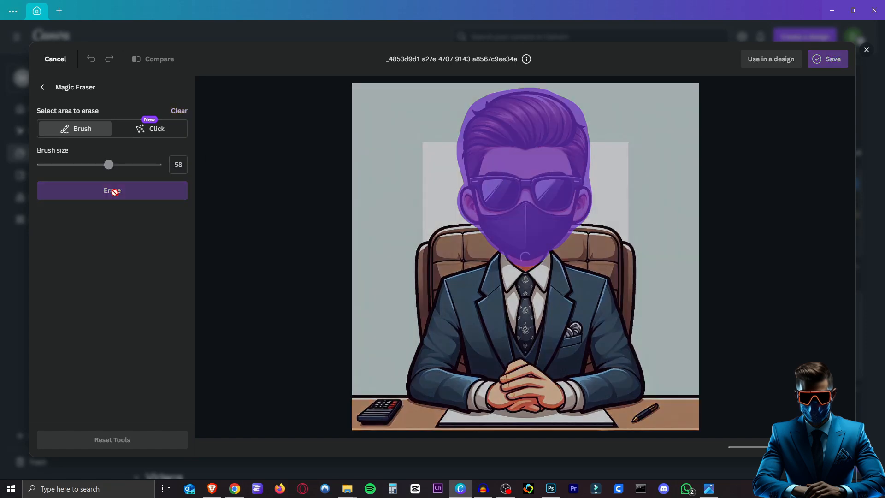
pyautogui.click(112, 190)
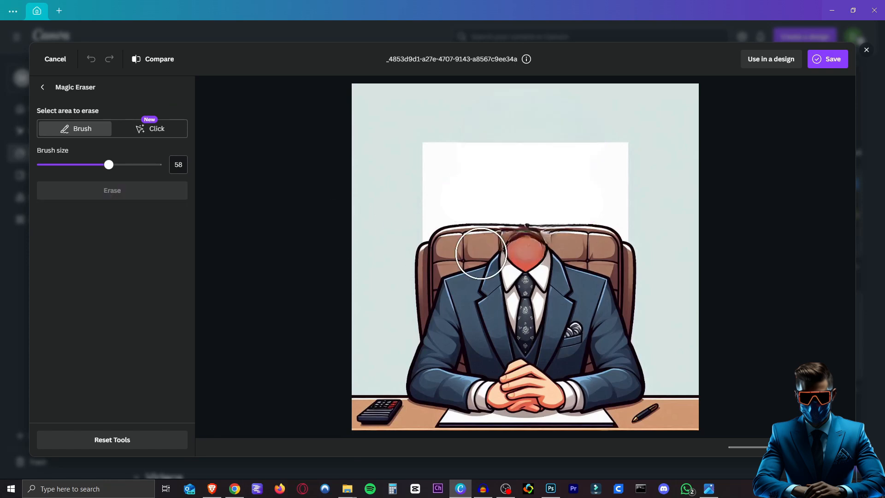
pyautogui.moveTo(835, 85)
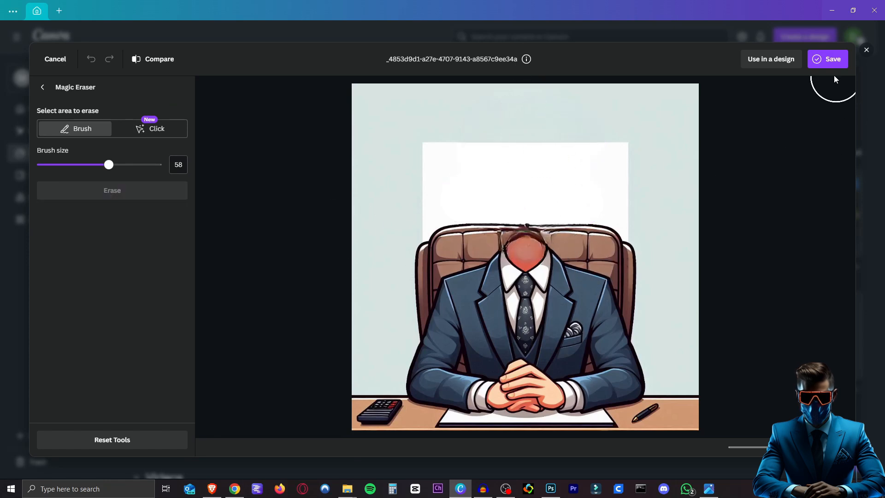
pyautogui.click(833, 59)
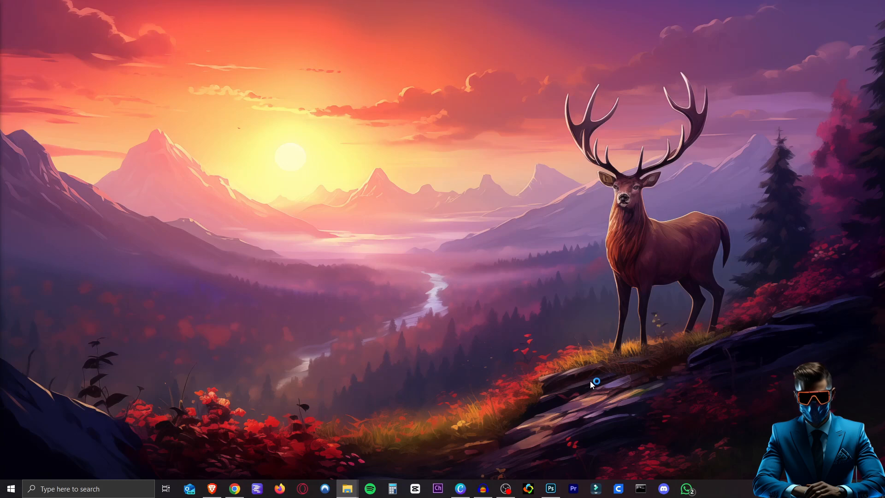
pyautogui.moveTo(582, 388)
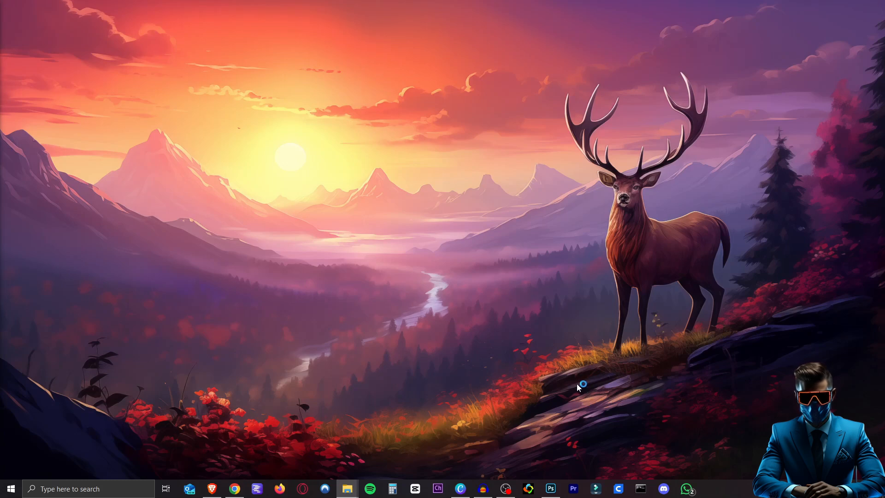
# Place the Scene - Brad clip above the headless body image in Filmora's timeline.
pyautogui.click(596, 488)
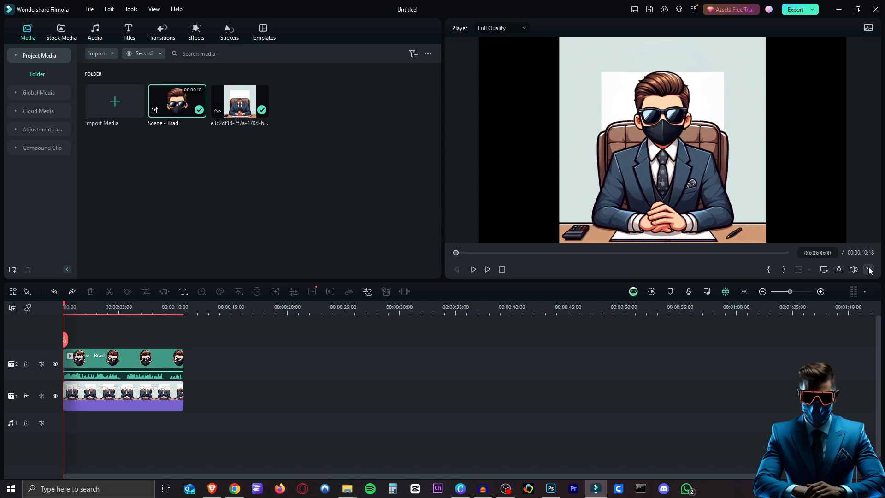
pyautogui.moveTo(870, 270)
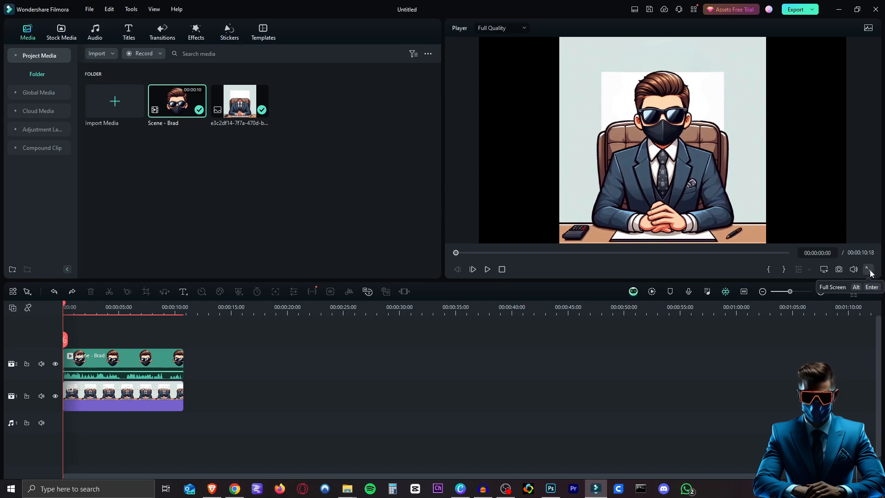
# Play the Brad puppet composite over the headless body full screen in the Player.
pyautogui.click(870, 269)
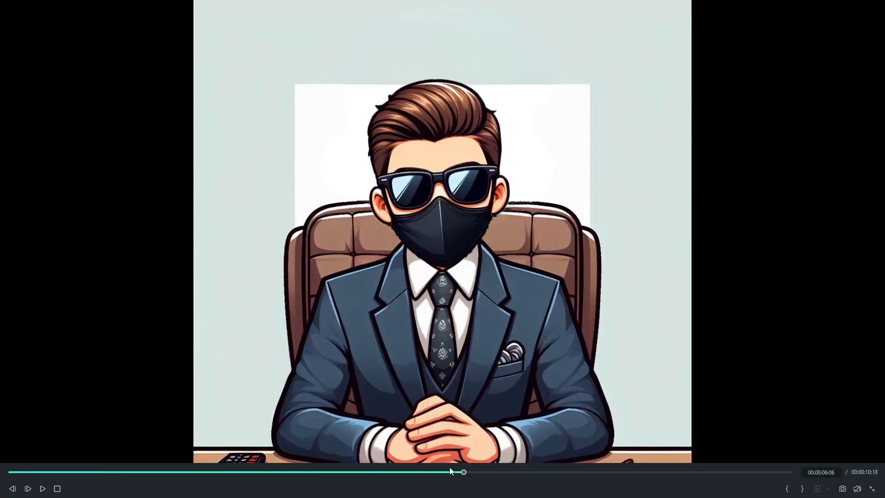